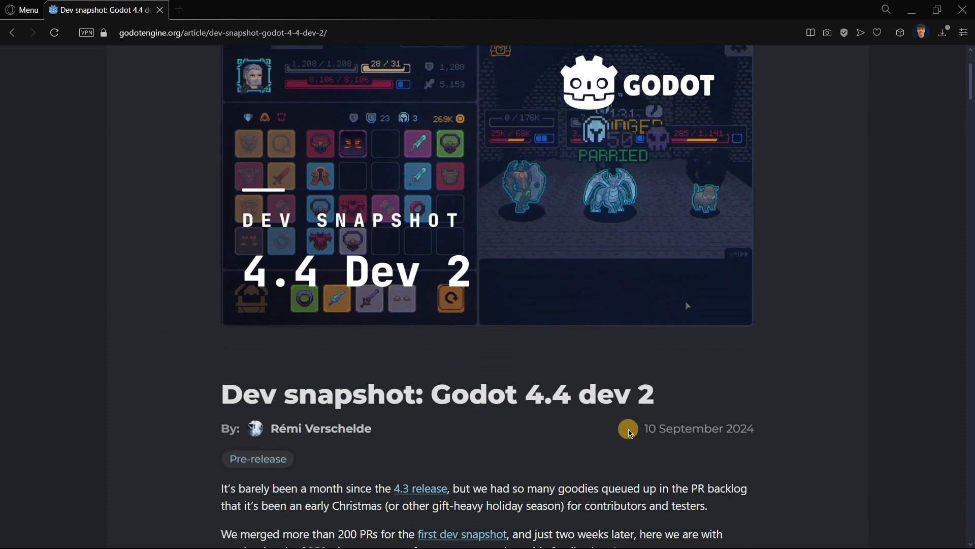
pyautogui.moveTo(646, 424)
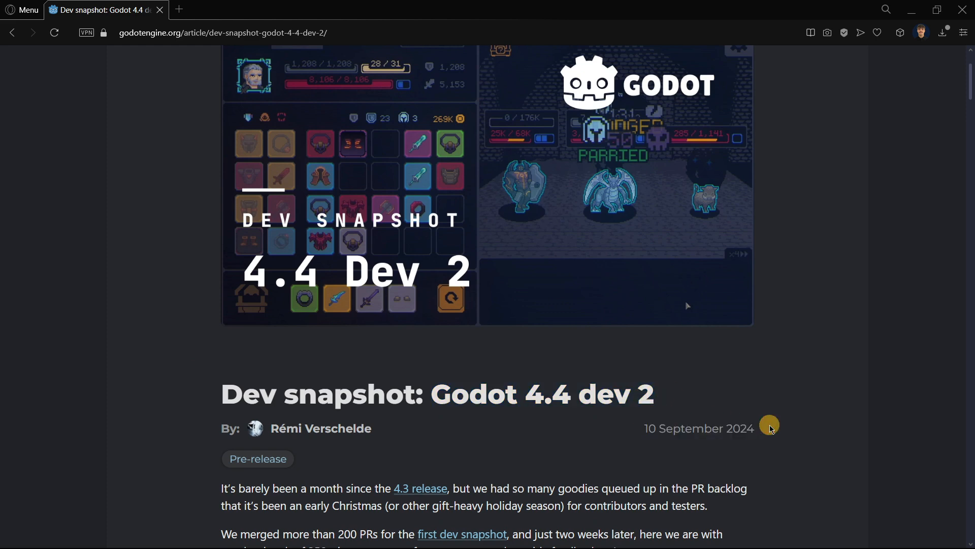
# Scroll the Godot 4.4 dev 2 article down to the Typed dictionaries heading and code example
pyautogui.scroll(-3)
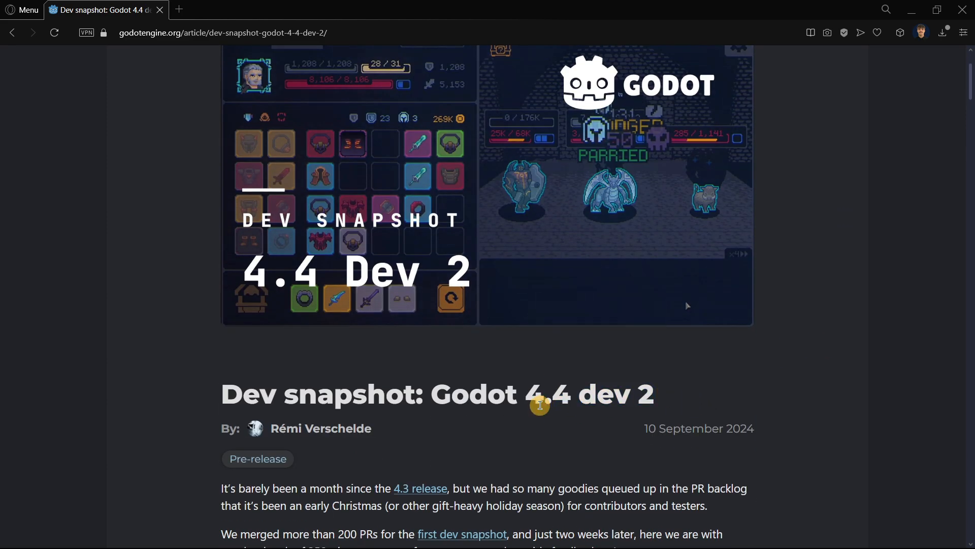
pyautogui.scroll(-3)
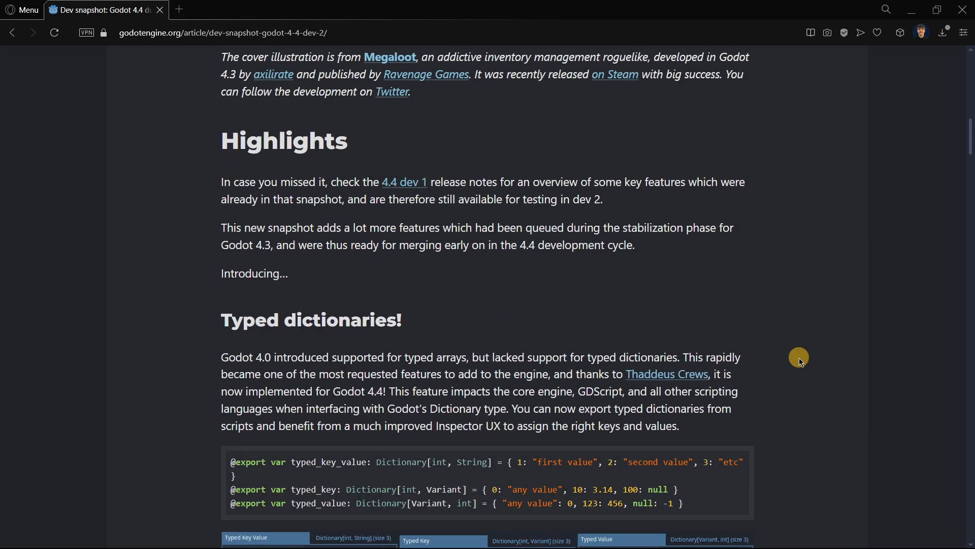
pyautogui.scroll(-3)
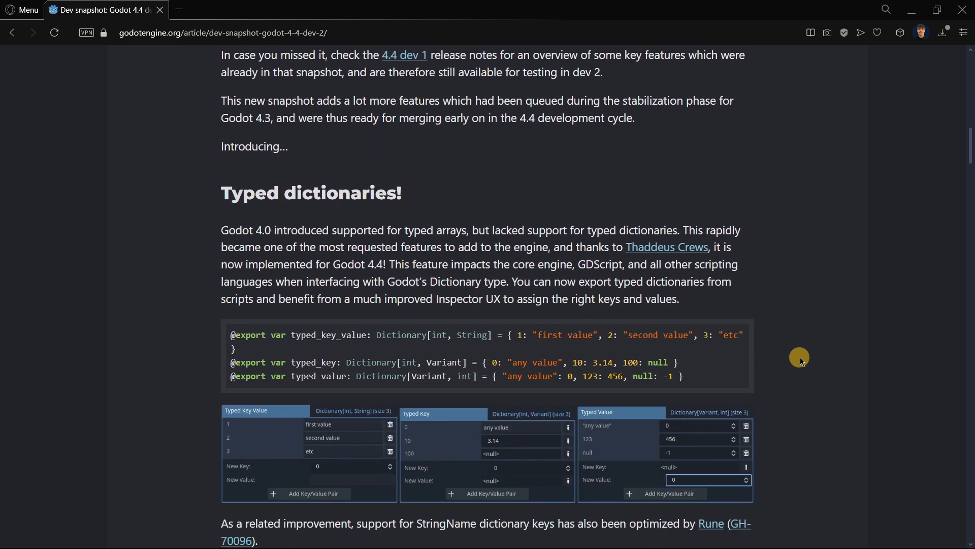
pyautogui.scroll(-3)
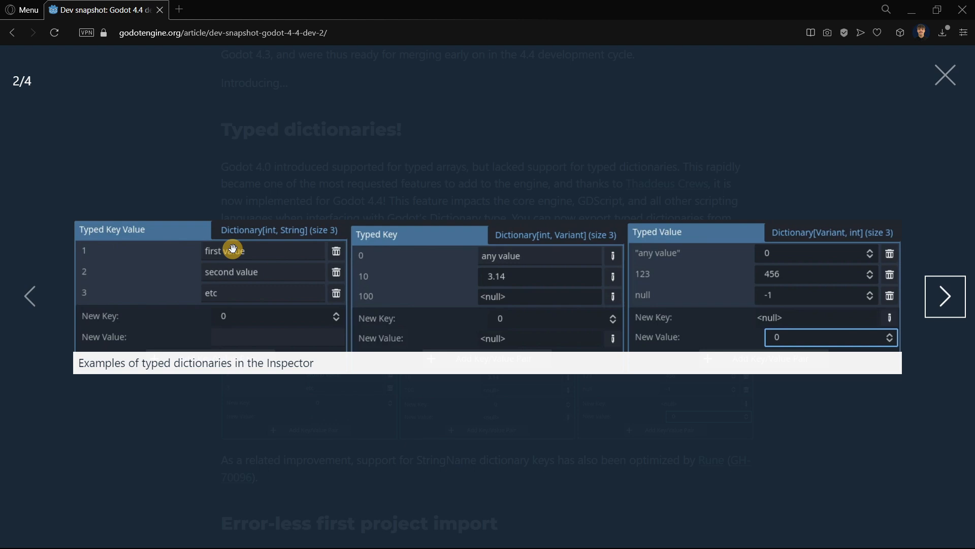
pyautogui.moveTo(252, 288)
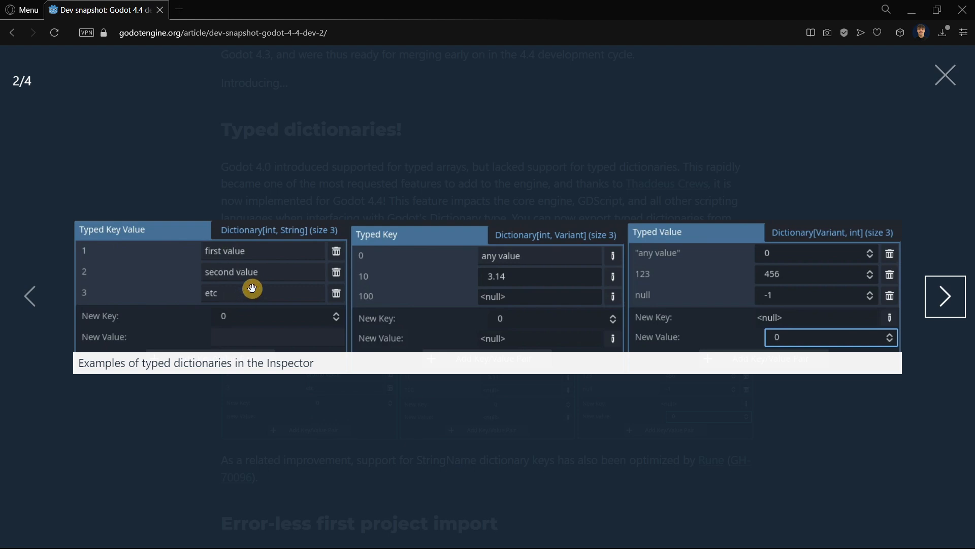
pyautogui.moveTo(314, 382)
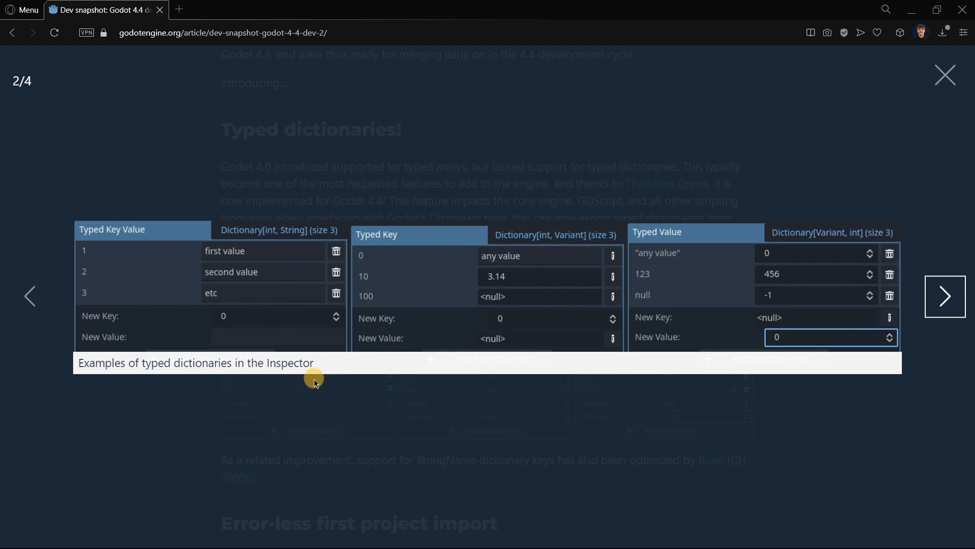
pyautogui.moveTo(312, 415)
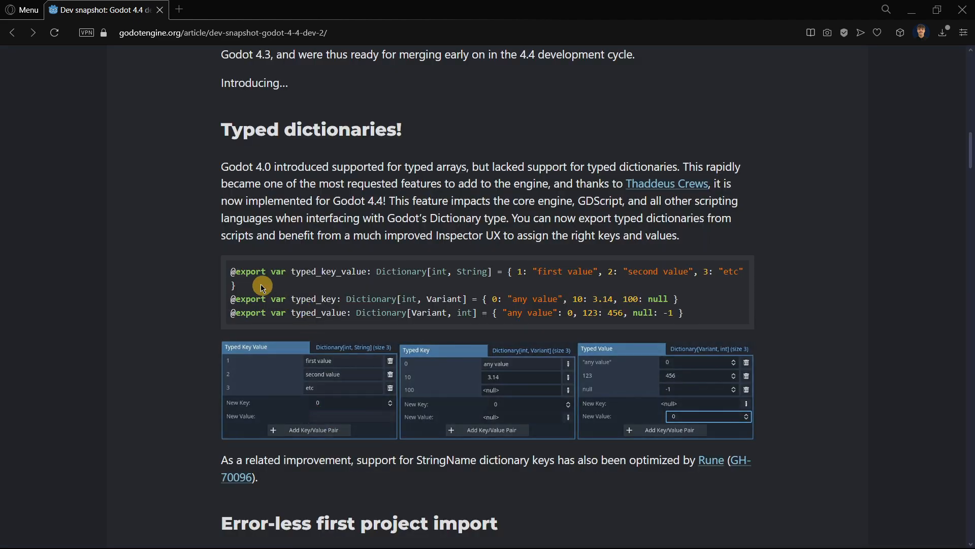
pyautogui.moveTo(191, 290)
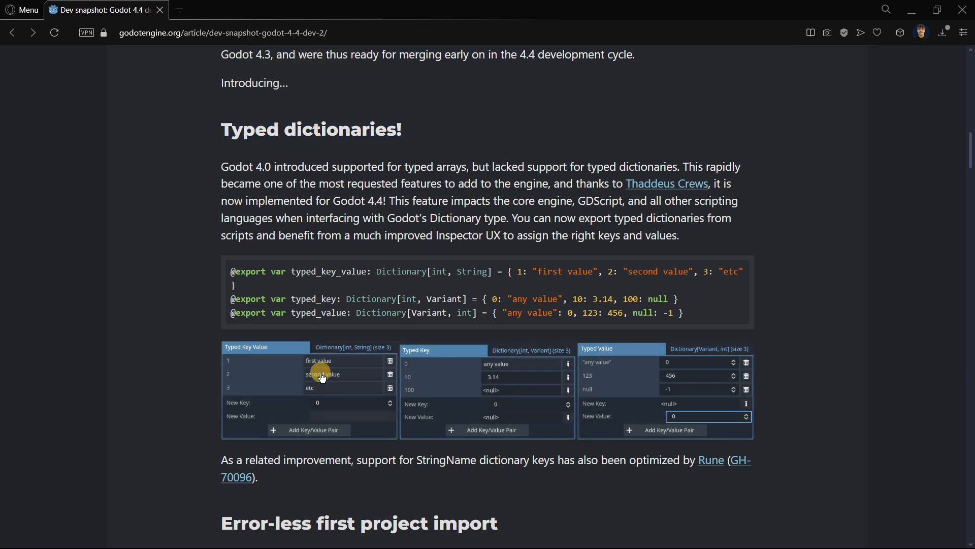
# Enlarge and close the Inspector examples image, then highlight the first two sample key/value pairs
pyautogui.click(321, 374)
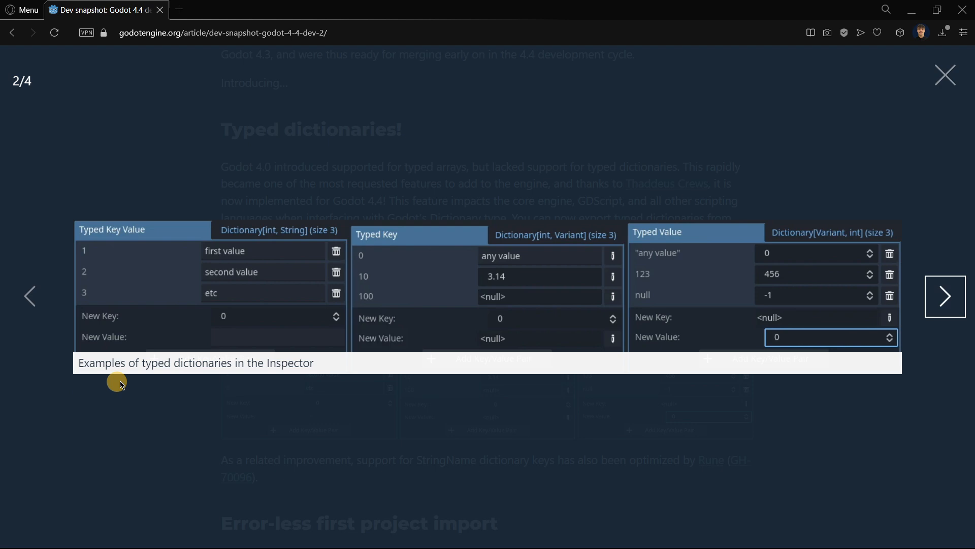
pyautogui.moveTo(342, 293)
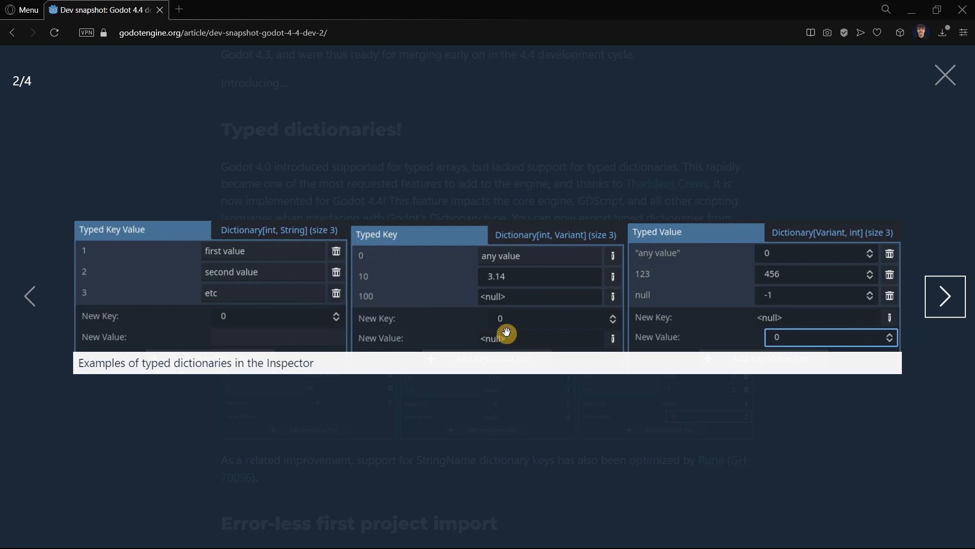
pyautogui.moveTo(516, 277)
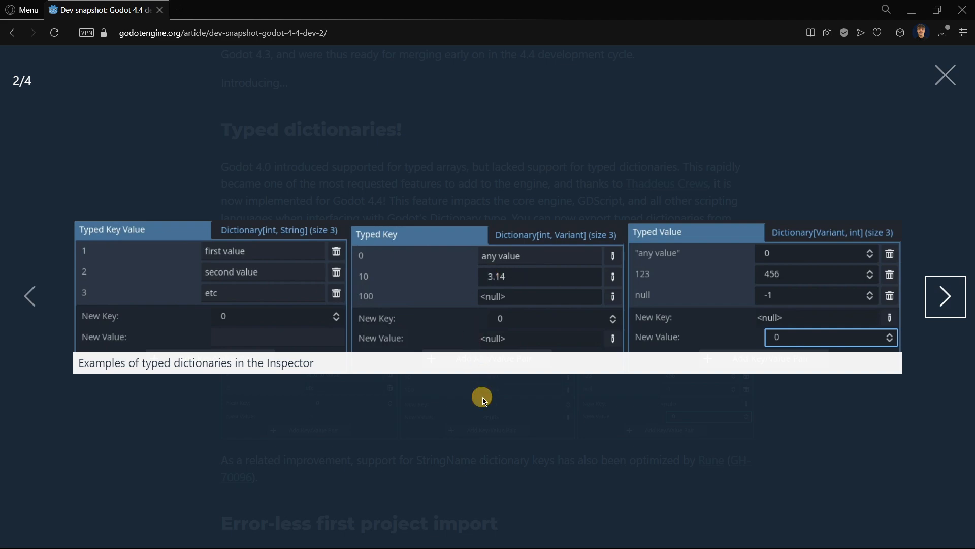
pyautogui.click(944, 75)
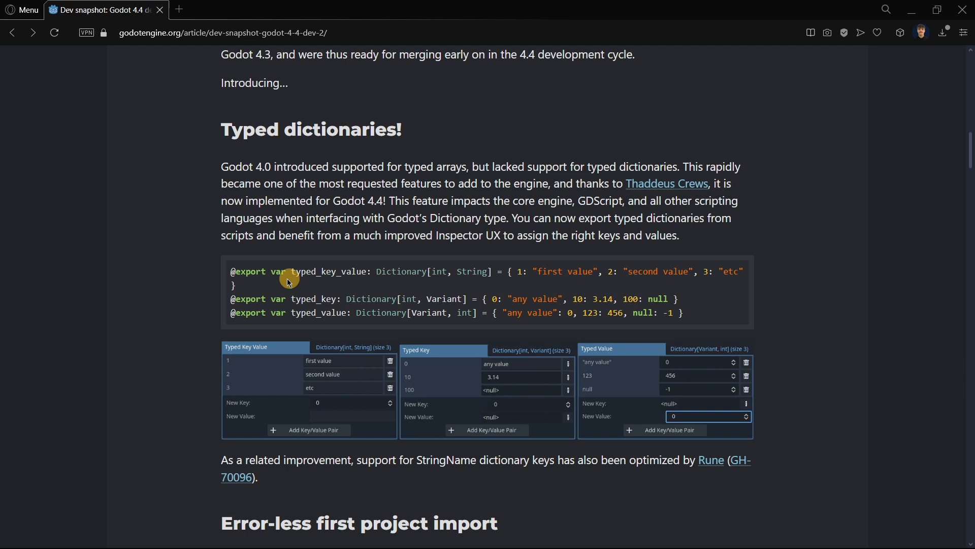
pyautogui.moveTo(510, 272); pyautogui.dragTo(690, 272)
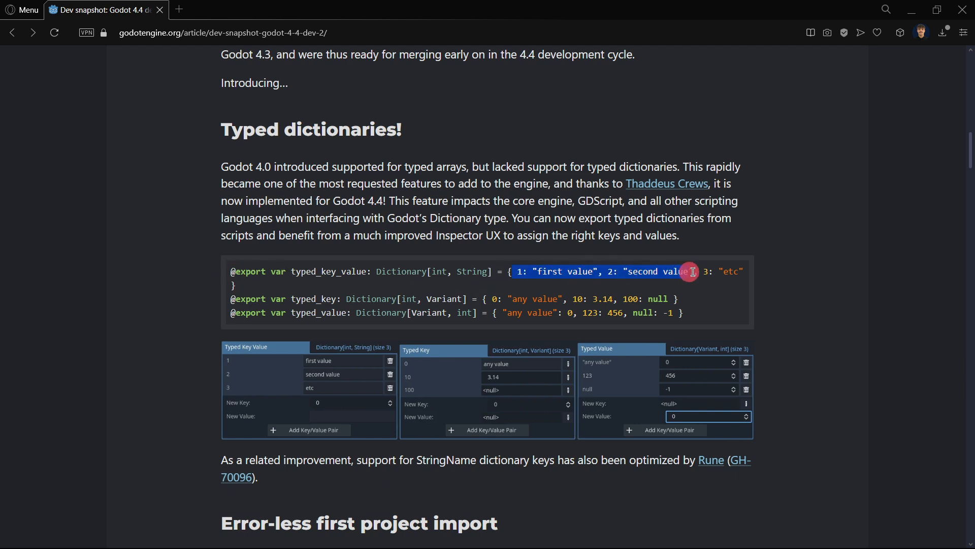
pyautogui.moveTo(689, 272); pyautogui.dragTo(486, 304)
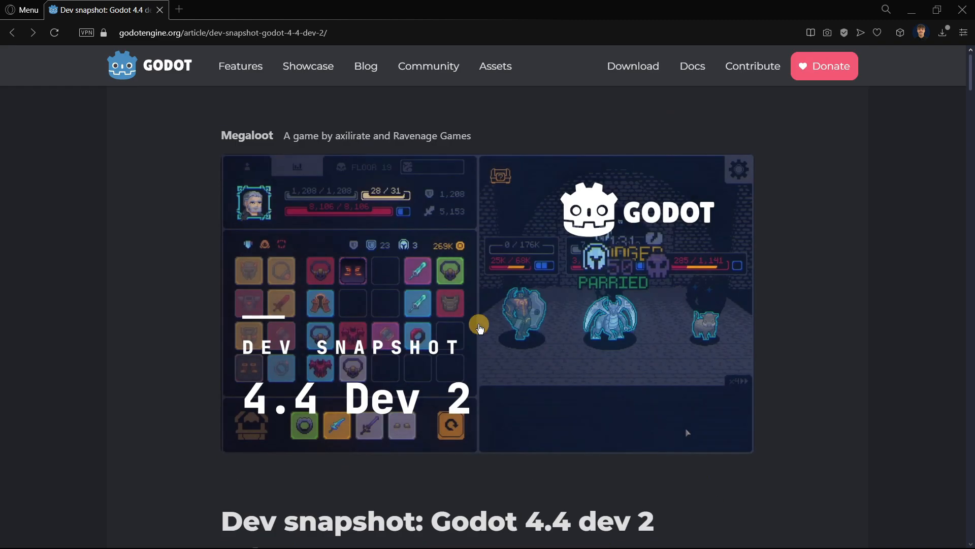
pyautogui.scroll(-3)
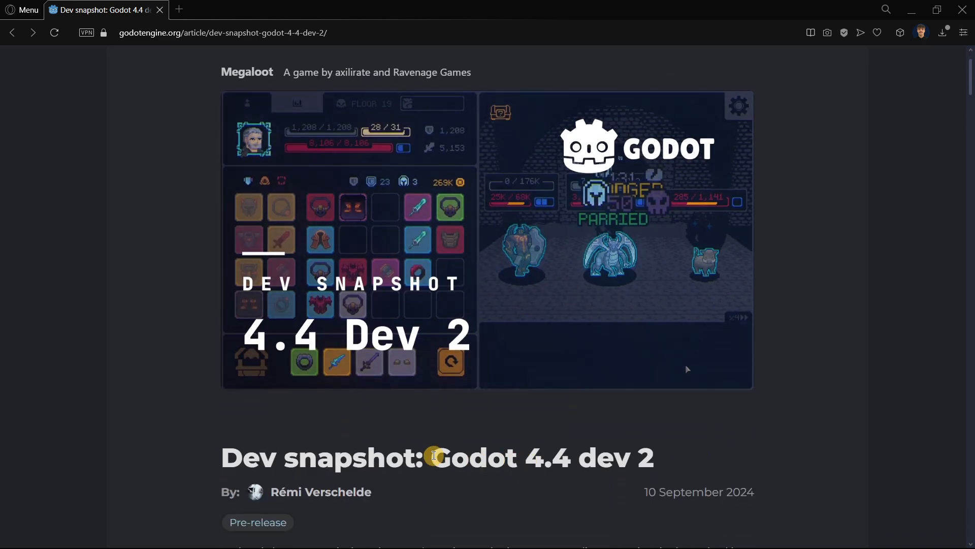
pyautogui.moveTo(661, 456)
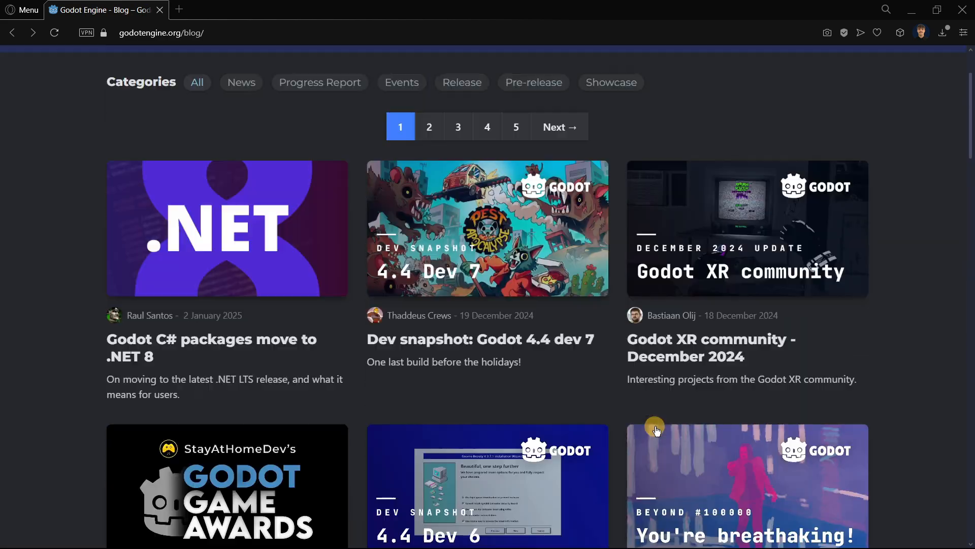
pyautogui.scroll(-3)
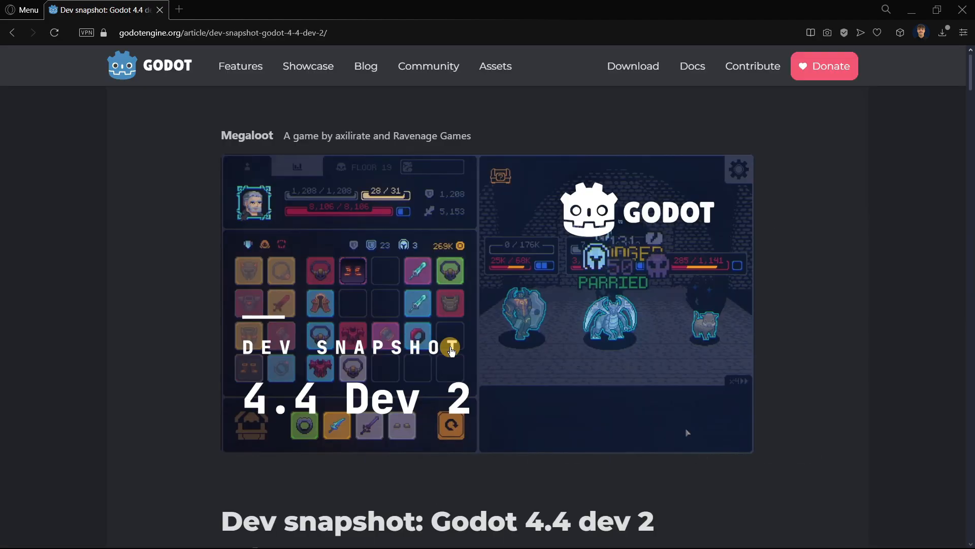
pyautogui.scroll(-3)
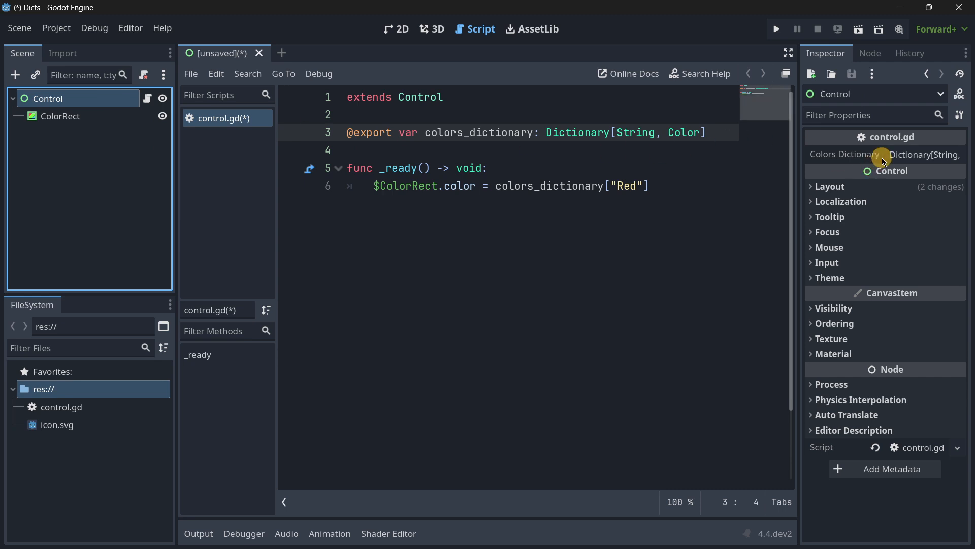
pyautogui.moveTo(797, 146)
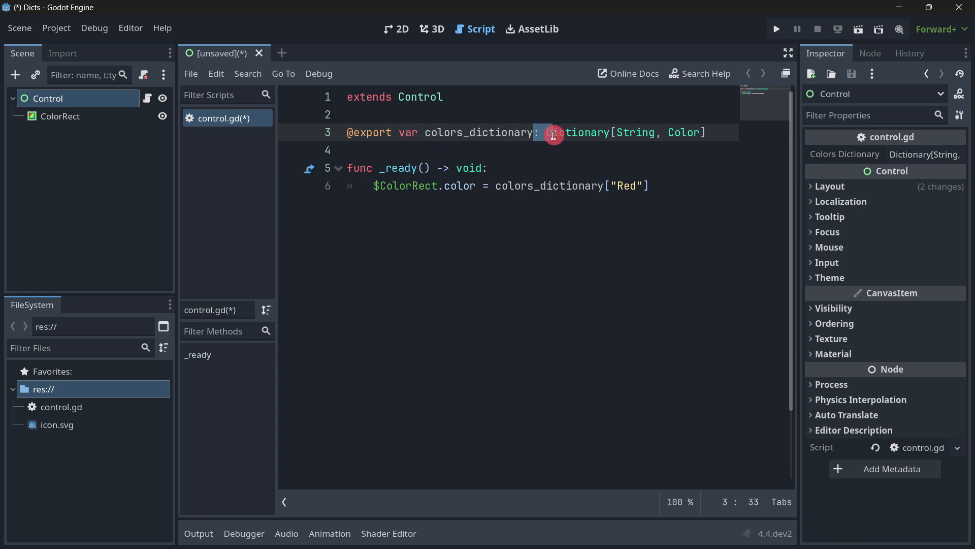
pyautogui.doubleClick(578, 133)
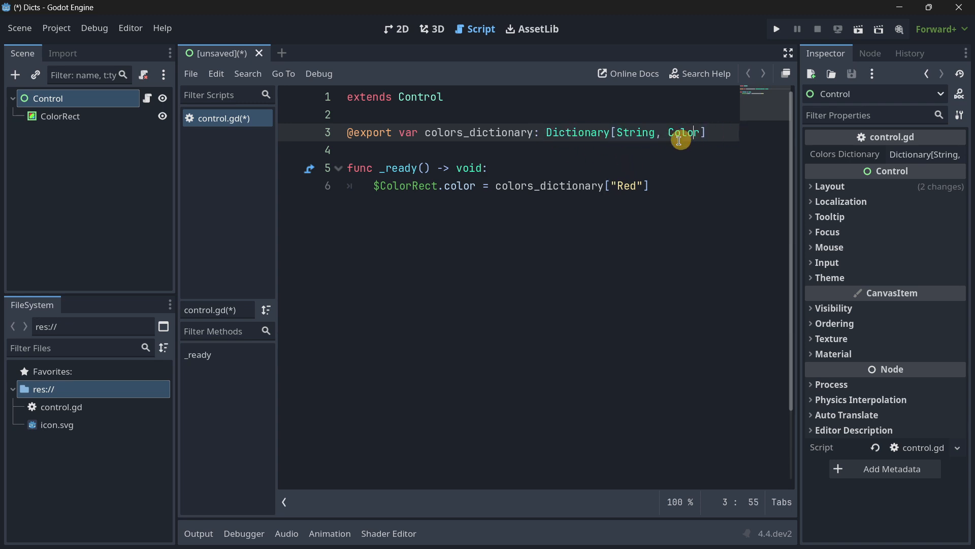
pyautogui.moveTo(579, 173)
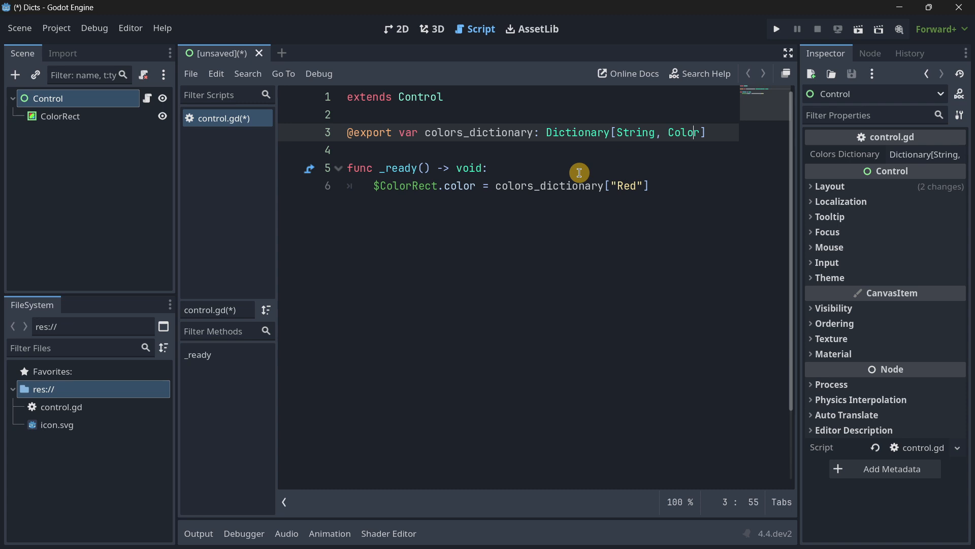
pyautogui.doubleClick(635, 133)
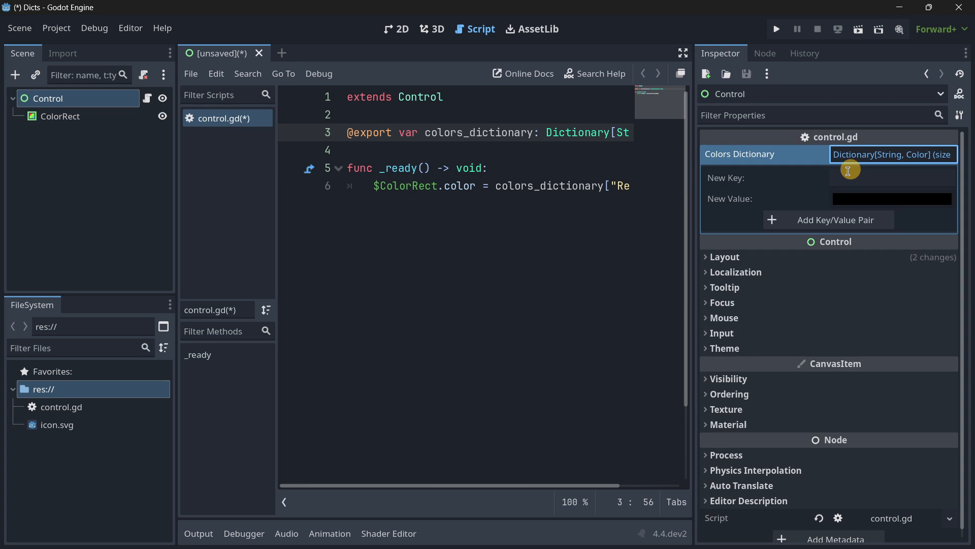
# Add a Green entry to the Colors Dictionary and start a Blue key in the Inspector
pyautogui.click(892, 177)
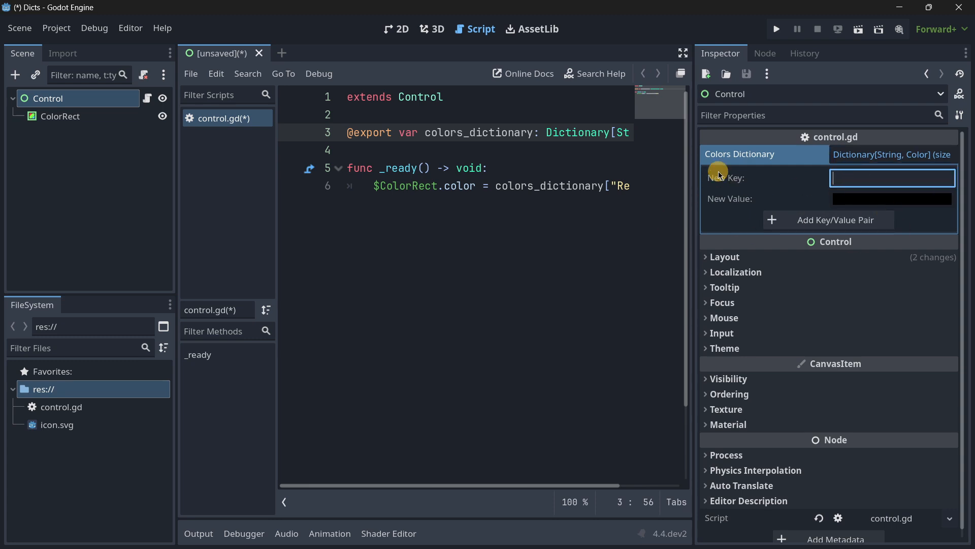
pyautogui.moveTo(678, 246)
pyautogui.write('"Red"')
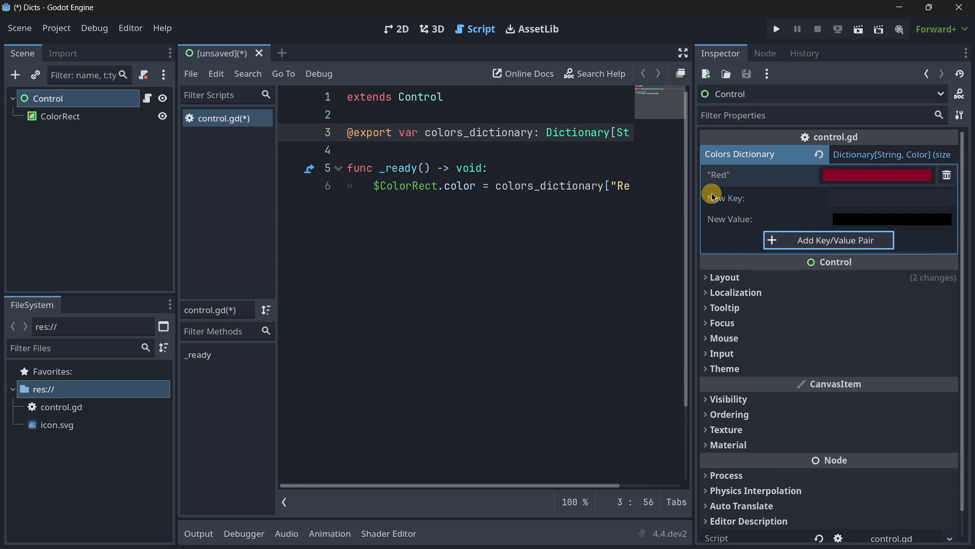
pyautogui.click(891, 198)
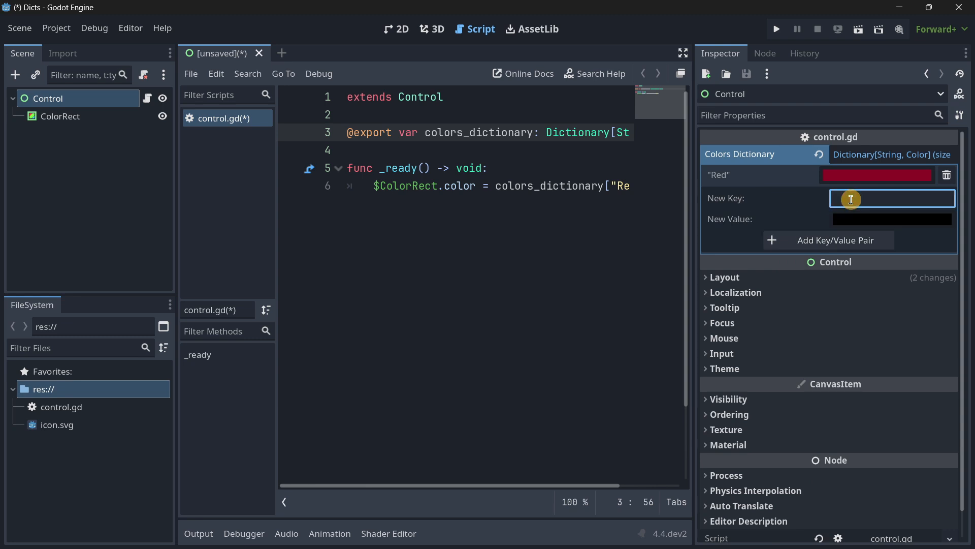
pyautogui.write('Green')
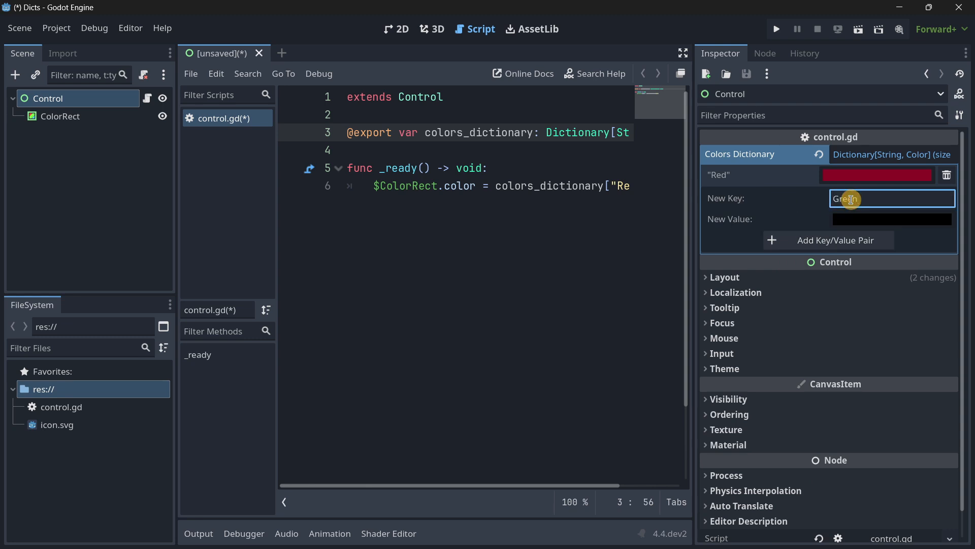
pyautogui.click(892, 219)
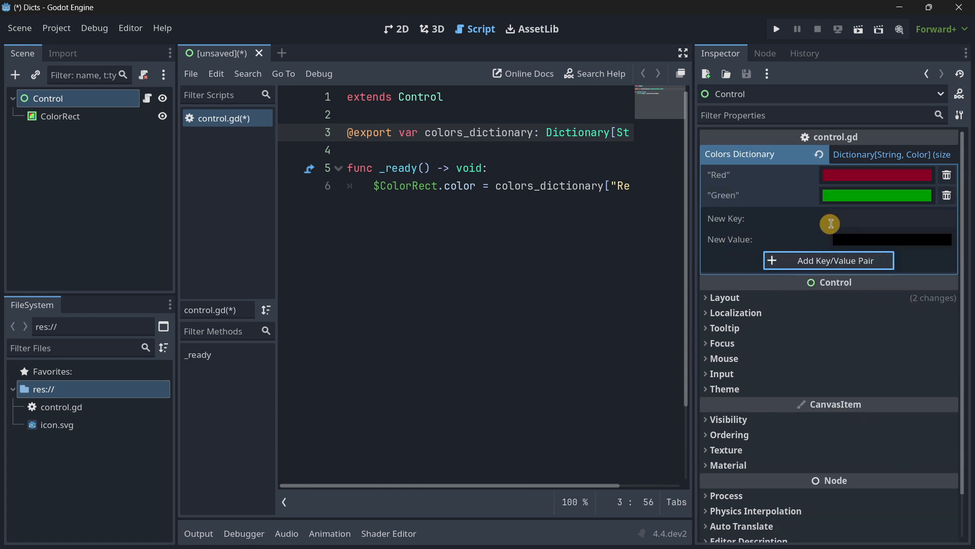
pyautogui.write('Blue')
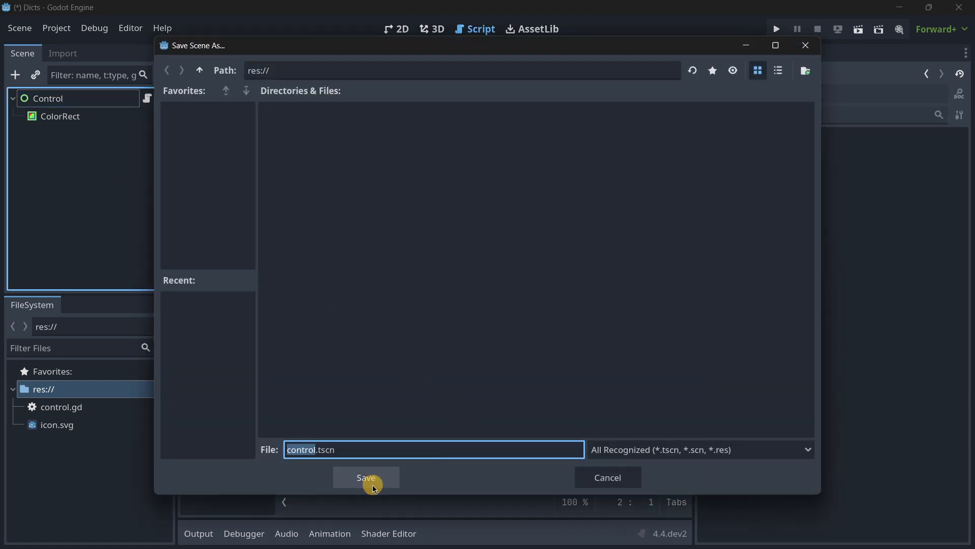
# Save the scene as control.tscn and run the current scene
pyautogui.click(366, 477)
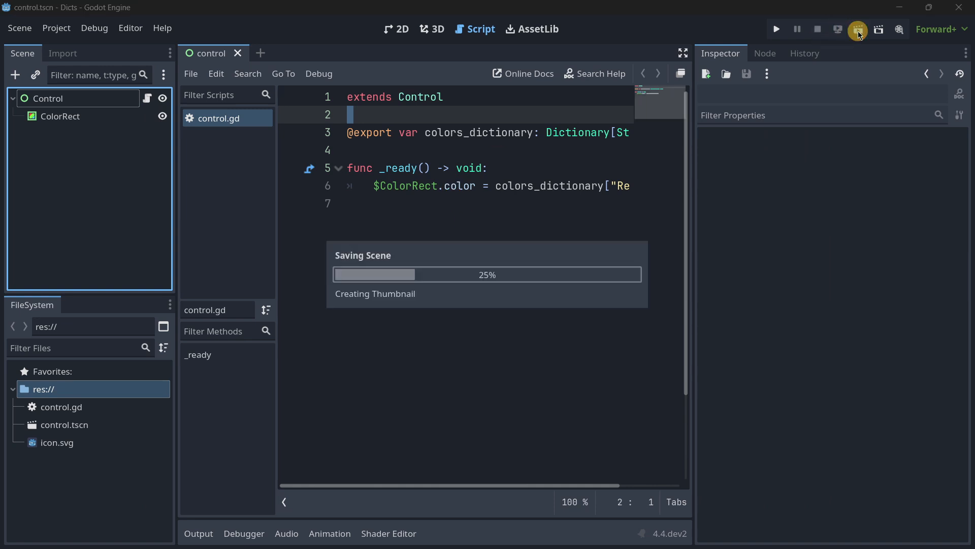
pyautogui.click(775, 29)
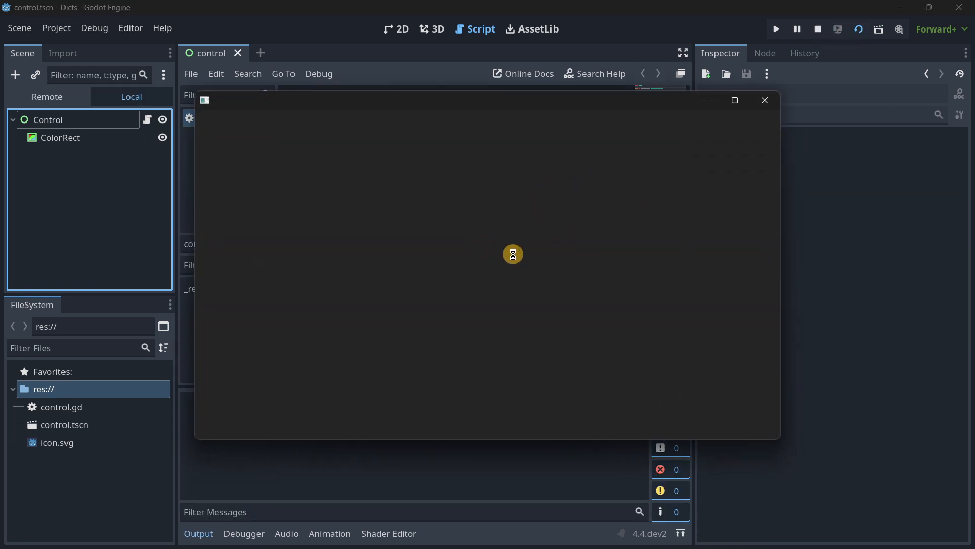
pyautogui.moveTo(652, 233)
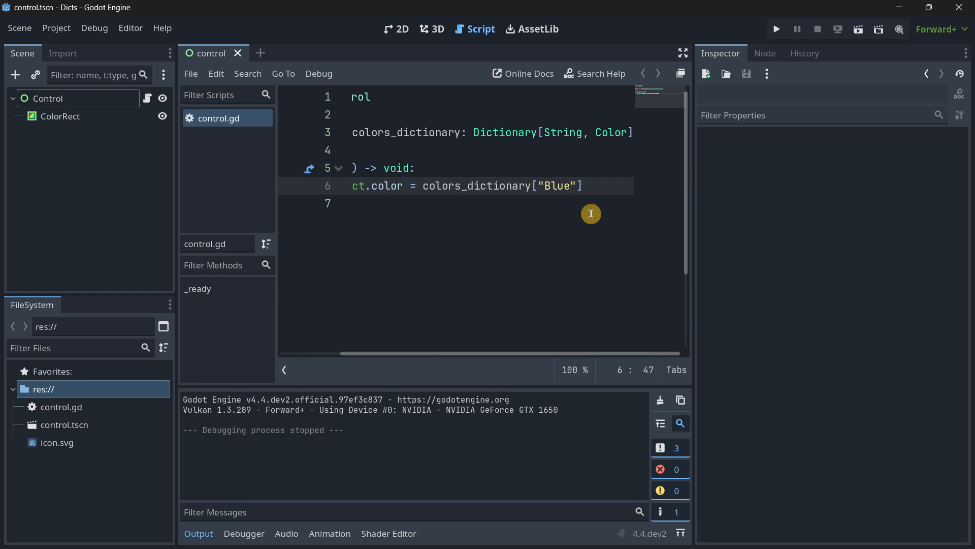
# Change the script's colour lookup key from "Blue" to "Green" and run the scene
pyautogui.write('Green')
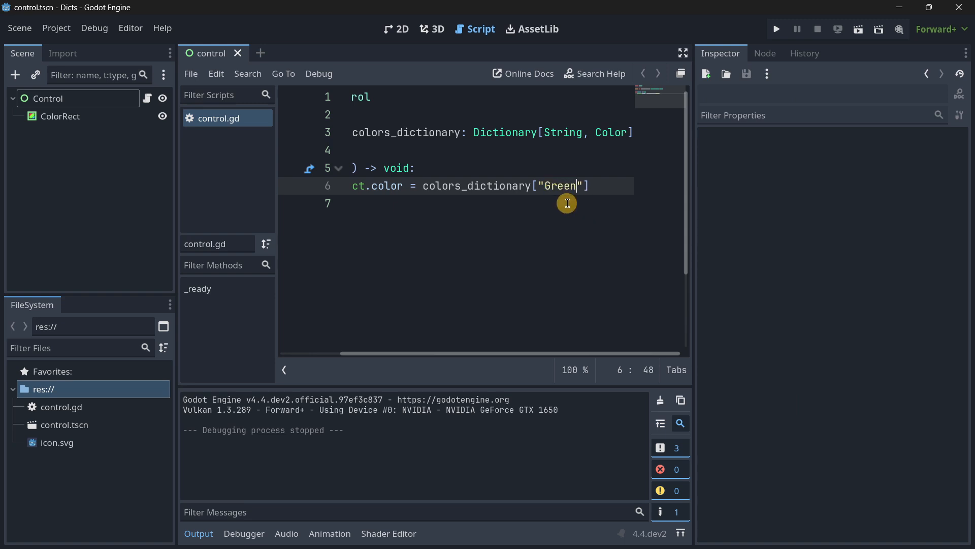
pyautogui.press('Backspace')
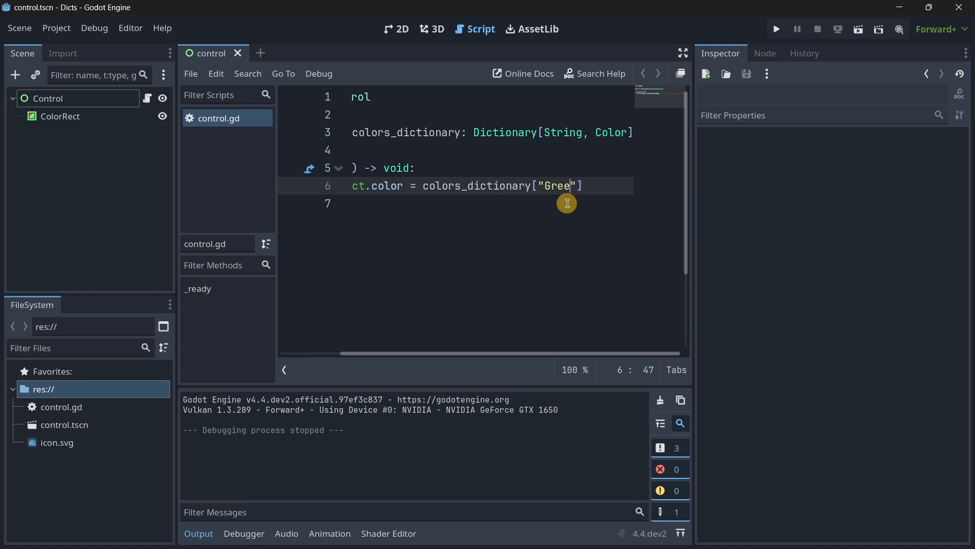
pyautogui.click(776, 29)
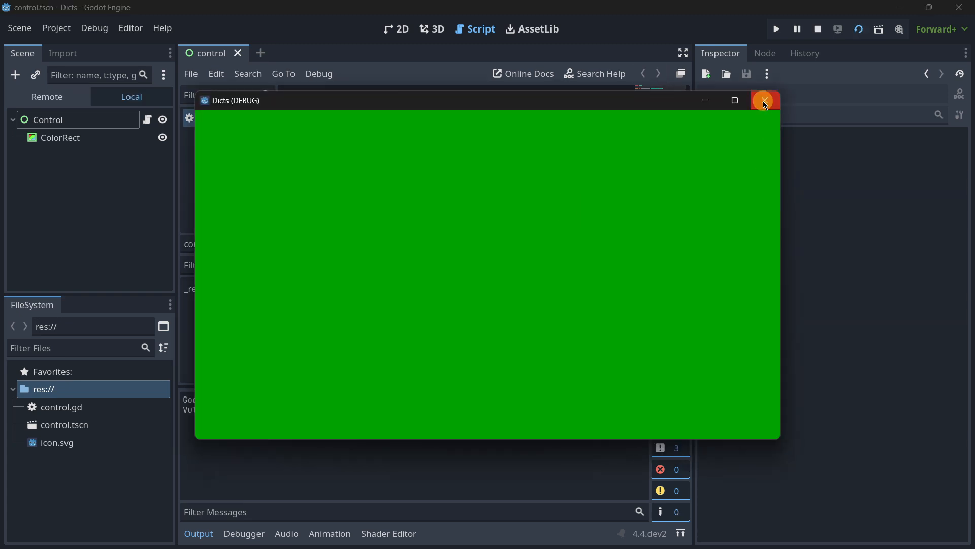
# Close the running green game window
pyautogui.click(764, 100)
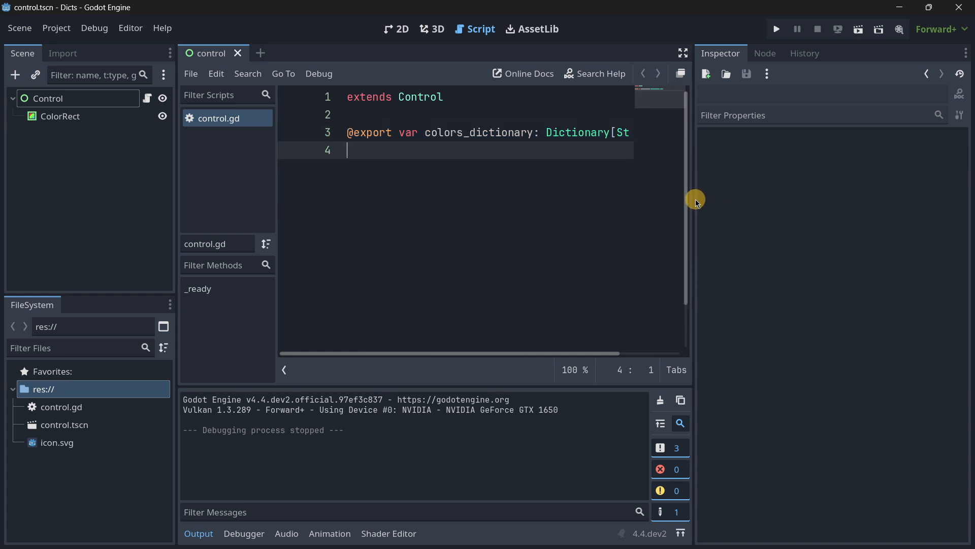
# Retype the export as Dictionary[String, int], select the Control node, and widen the Inspector
pyautogui.write('String, Color]')
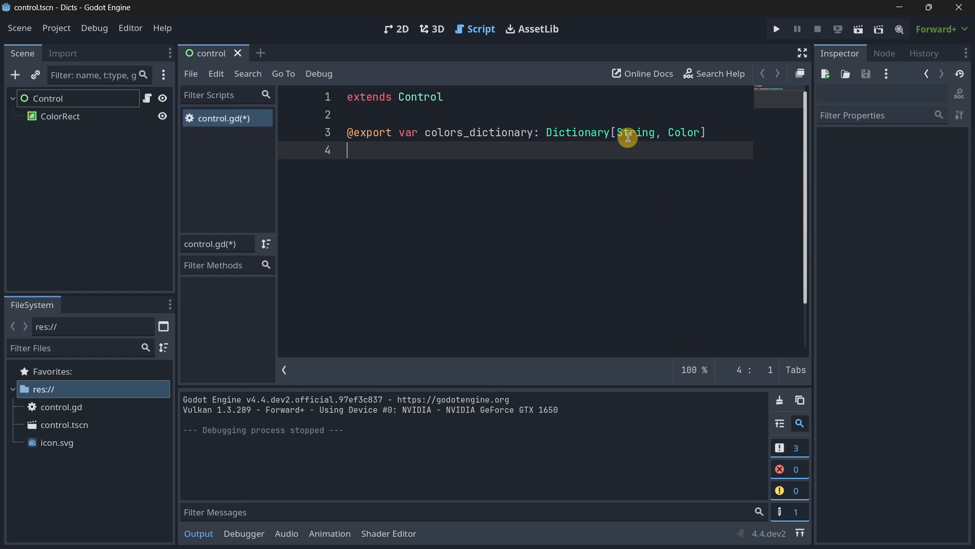
pyautogui.doubleClick(635, 133)
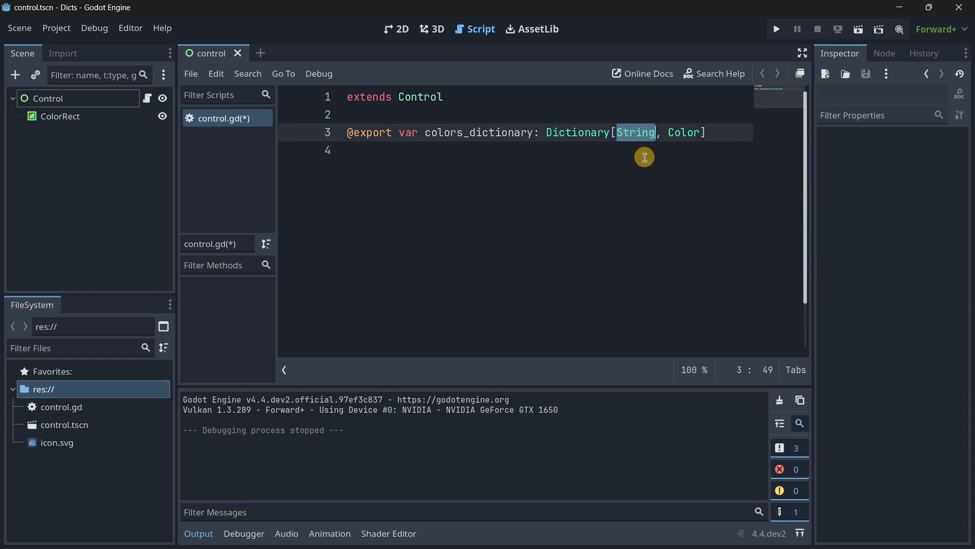
pyautogui.moveTo(684, 136)
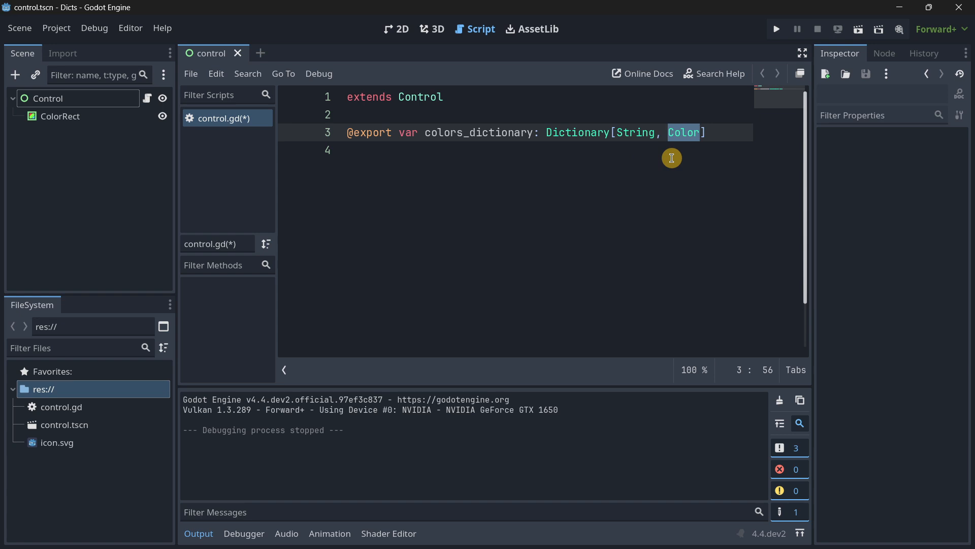
pyautogui.write('int')
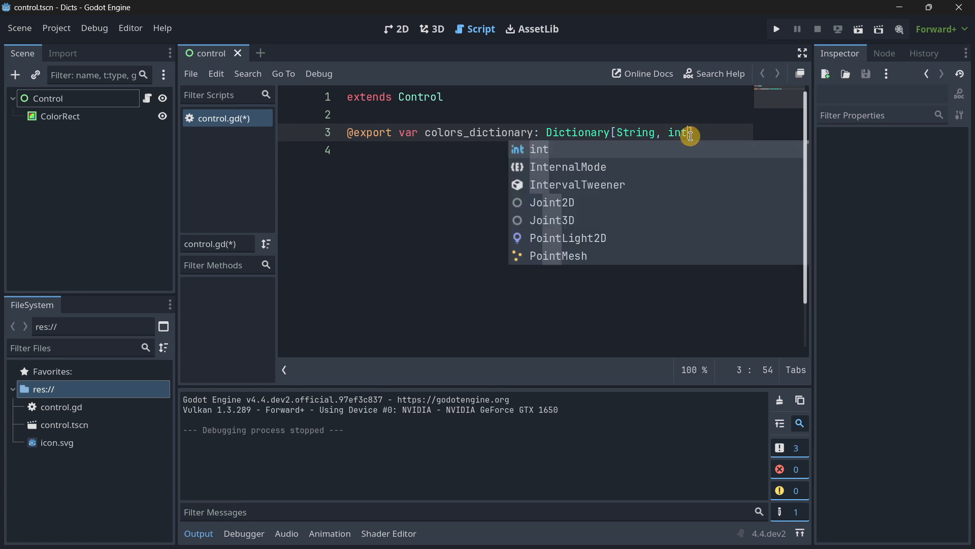
pyautogui.click(60, 117)
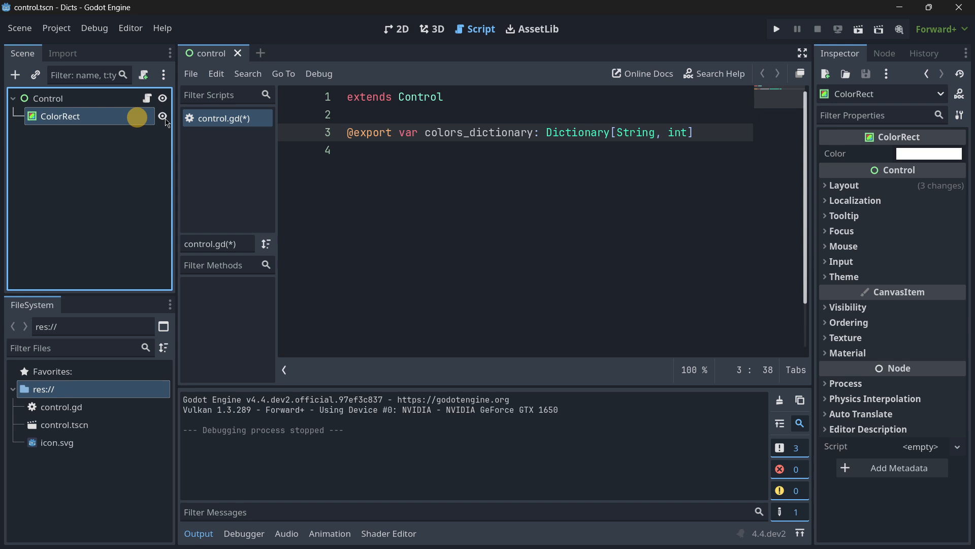
pyautogui.click(47, 98)
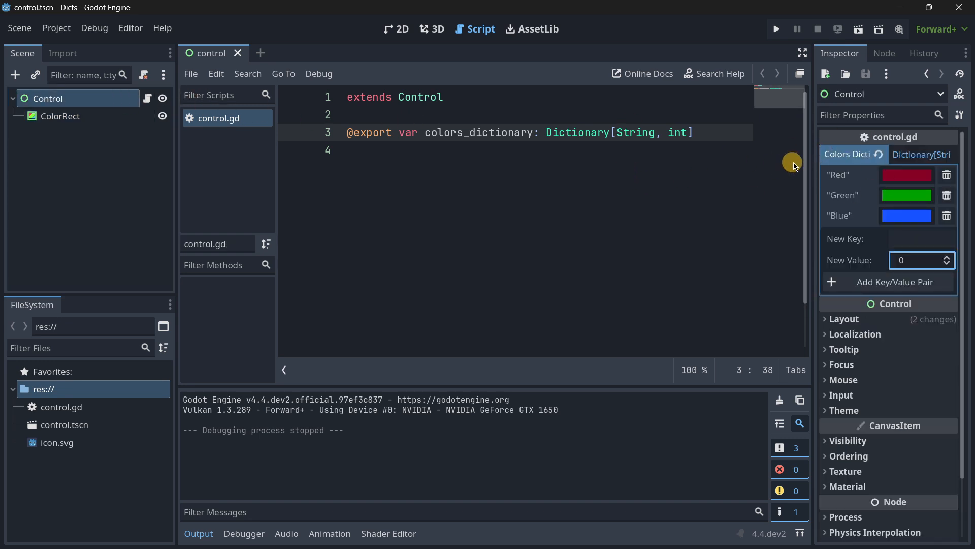
pyautogui.moveTo(794, 167); pyautogui.dragTo(652, 168)
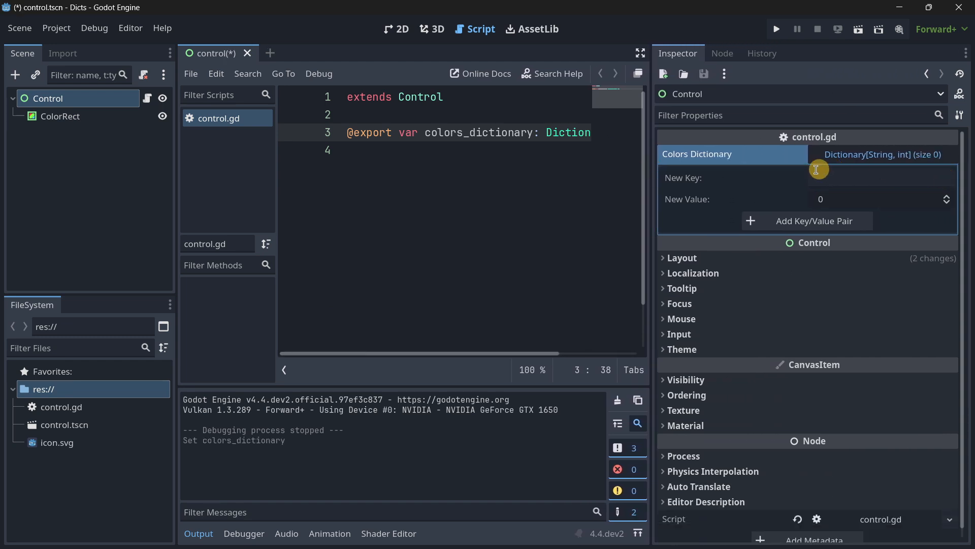
# Add Potion 10, Arrows 7 and Helmet 3 entries to the dictionary in the Inspector
pyautogui.click(881, 177)
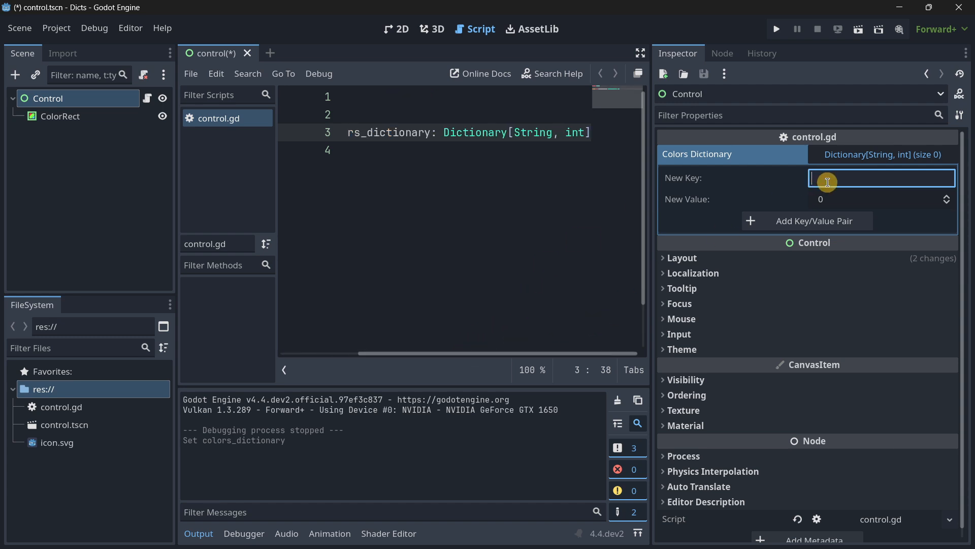
pyautogui.write('Potion')
pyautogui.click(882, 199)
pyautogui.write('10')
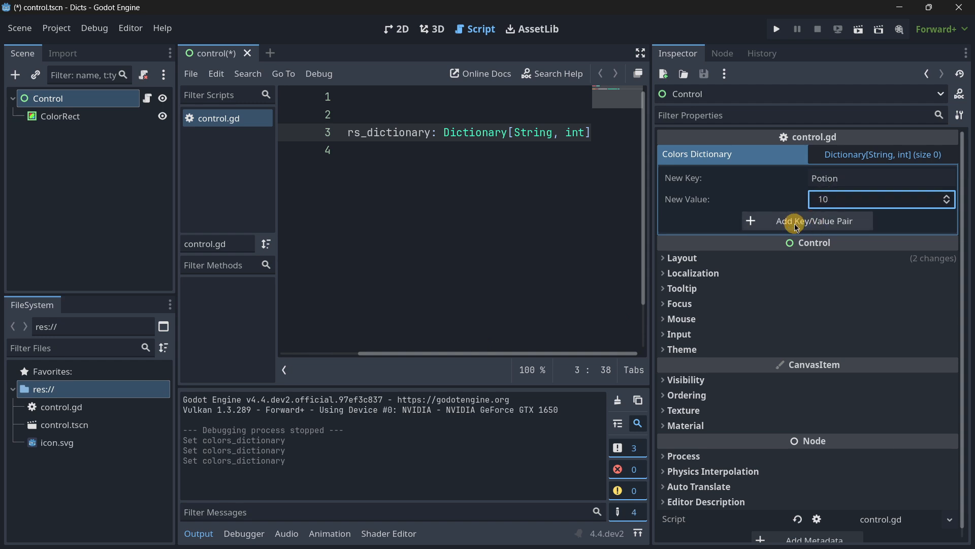
pyautogui.click(807, 221)
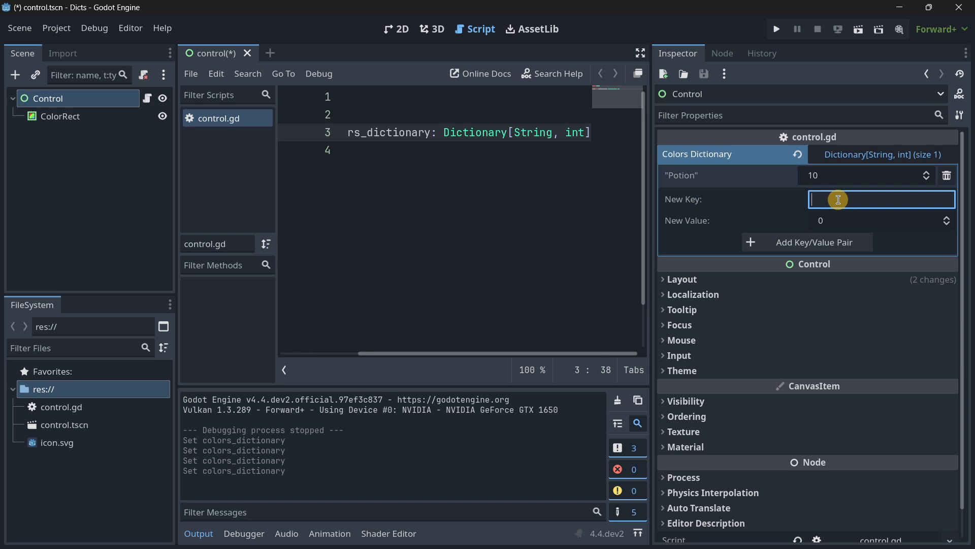
pyautogui.write('Arrows')
pyautogui.write('7')
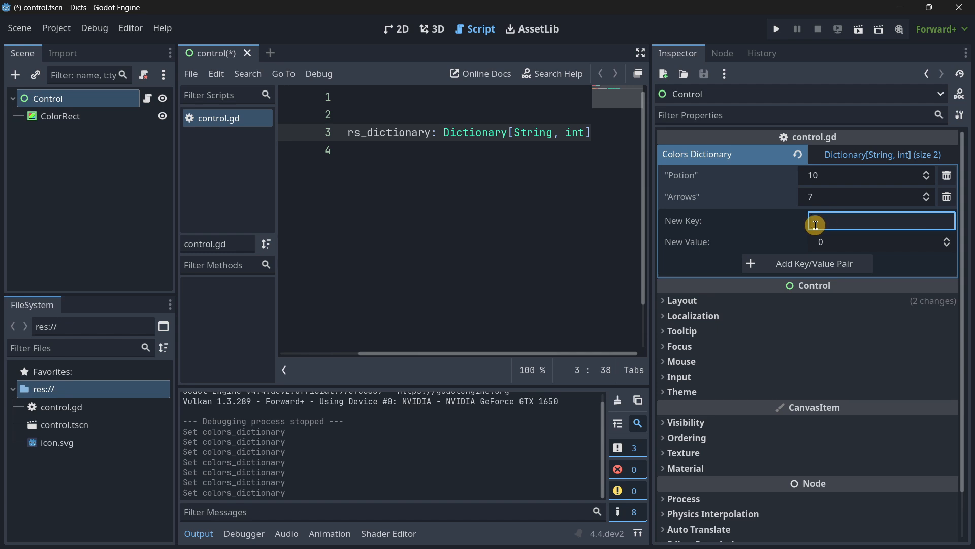
pyautogui.write('Helmet')
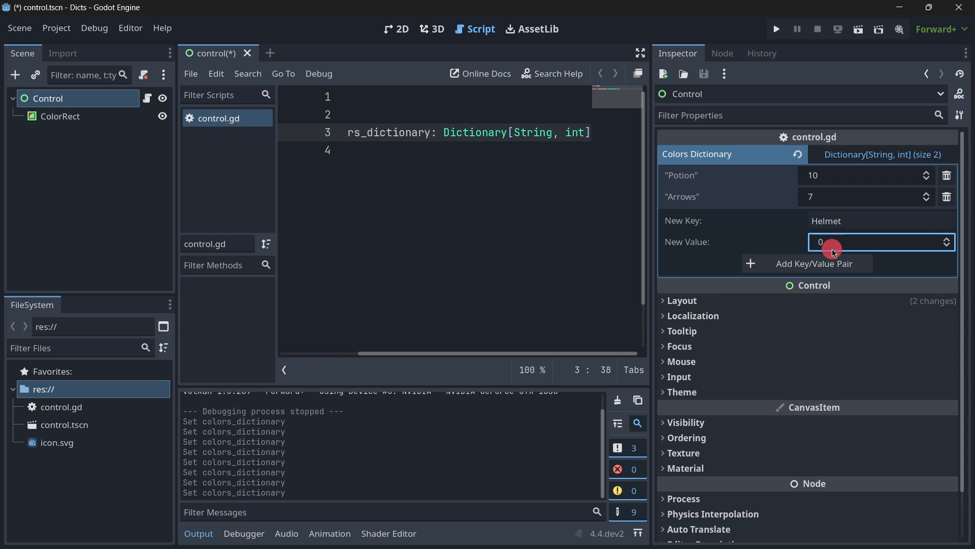
pyautogui.click(807, 263)
pyautogui.write('pr')
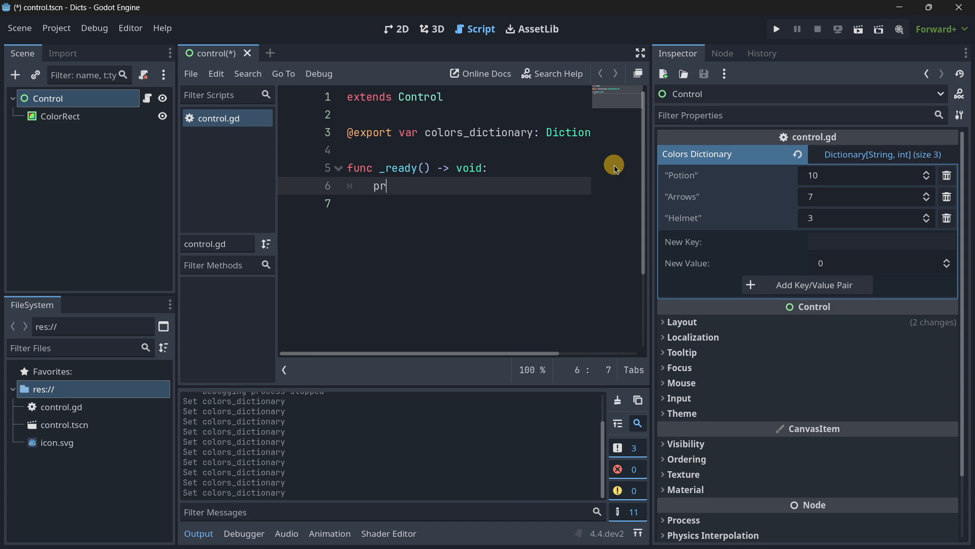
# Write a _ready function with print() and rename the variable to inventory_dictionary
pyautogui.write('int(co')
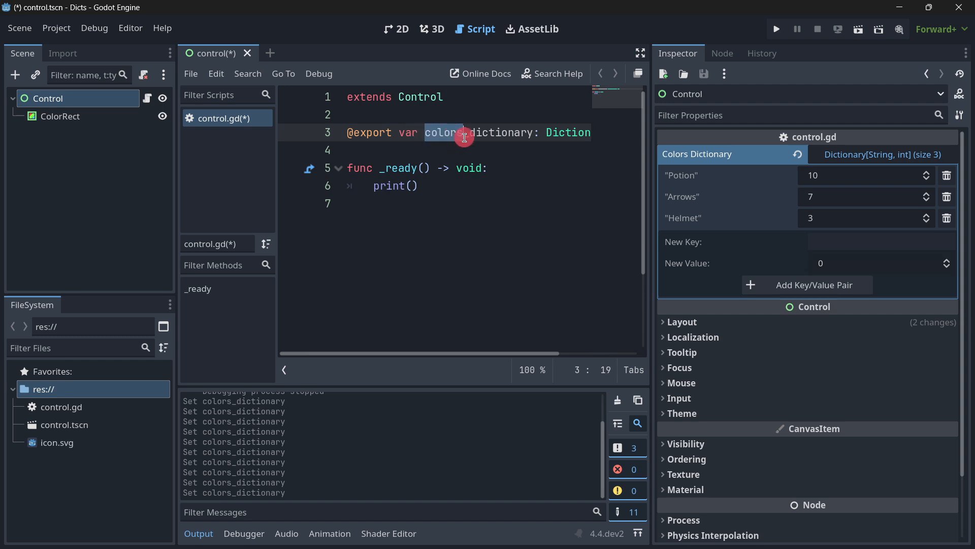
pyautogui.write('inventory')
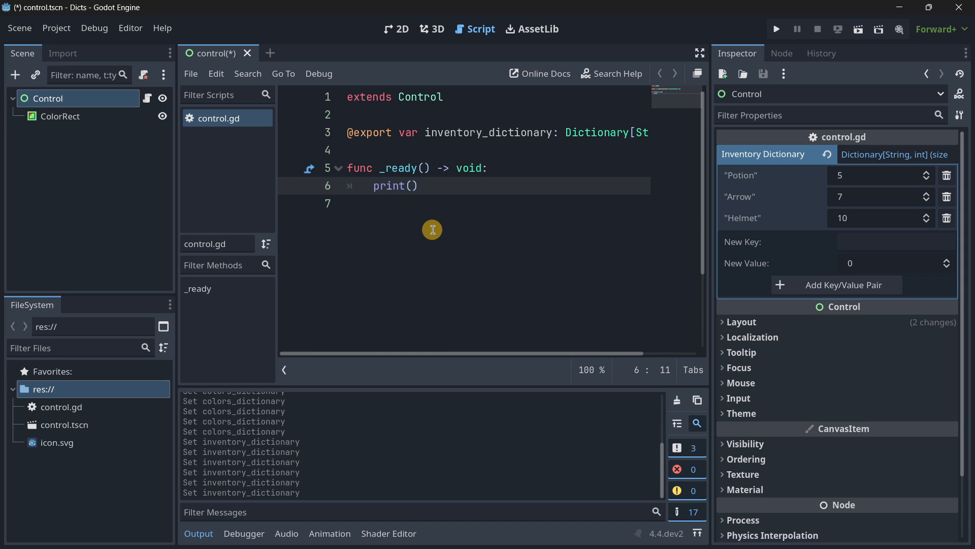
# In _ready, print inventory_dictionary["Potion"], subtract 1 from it, then print it again
pyautogui.write('inventory_dictionary["')
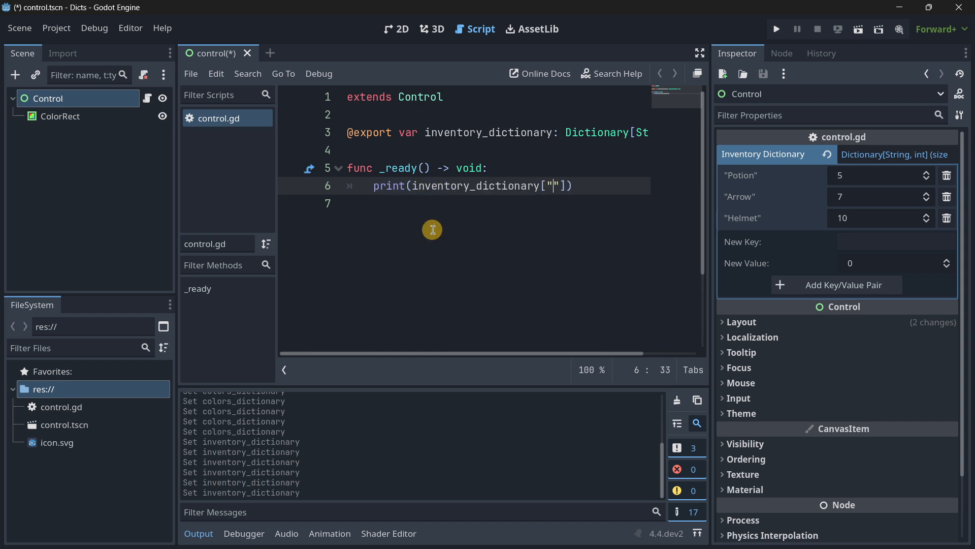
pyautogui.write('Potion')
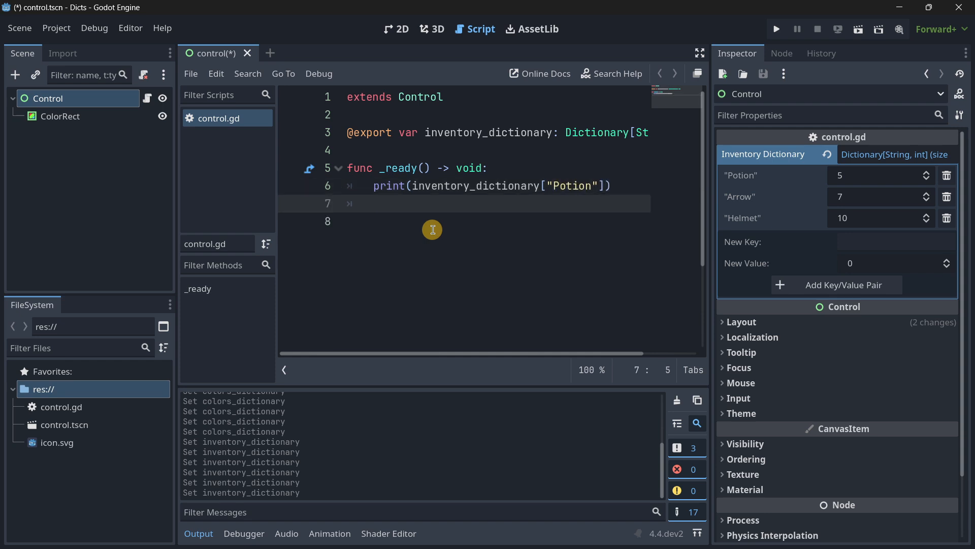
pyautogui.click(894, 263)
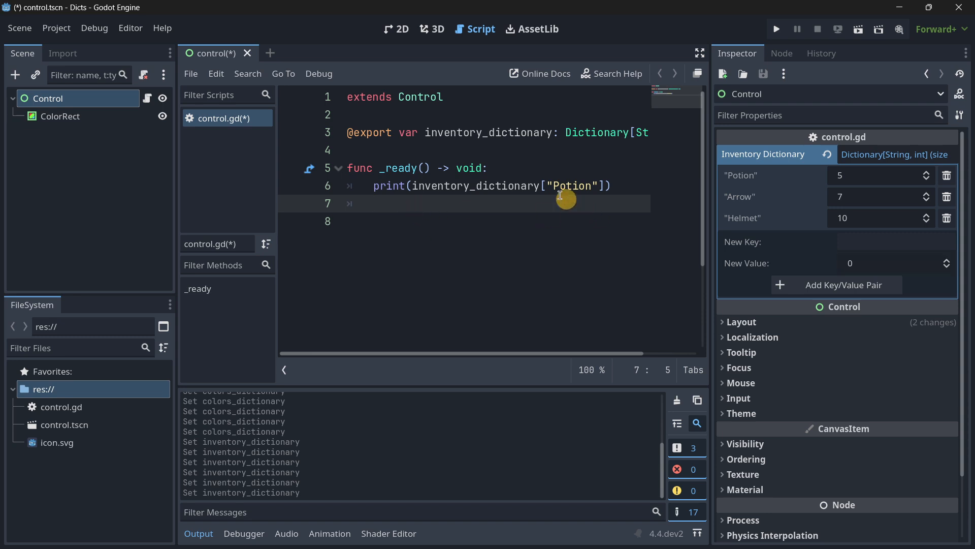
pyautogui.write('inventory_dictionary[')
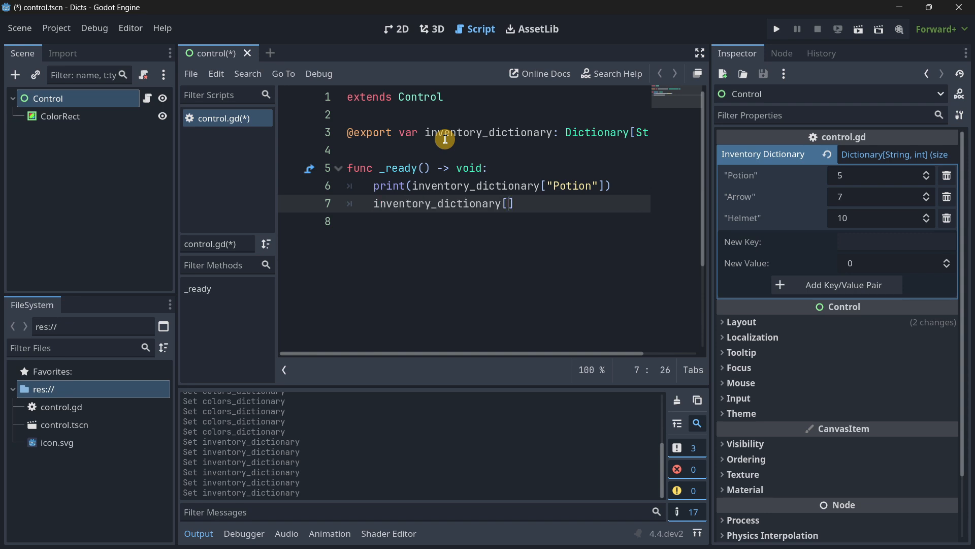
pyautogui.write('"Potion"')
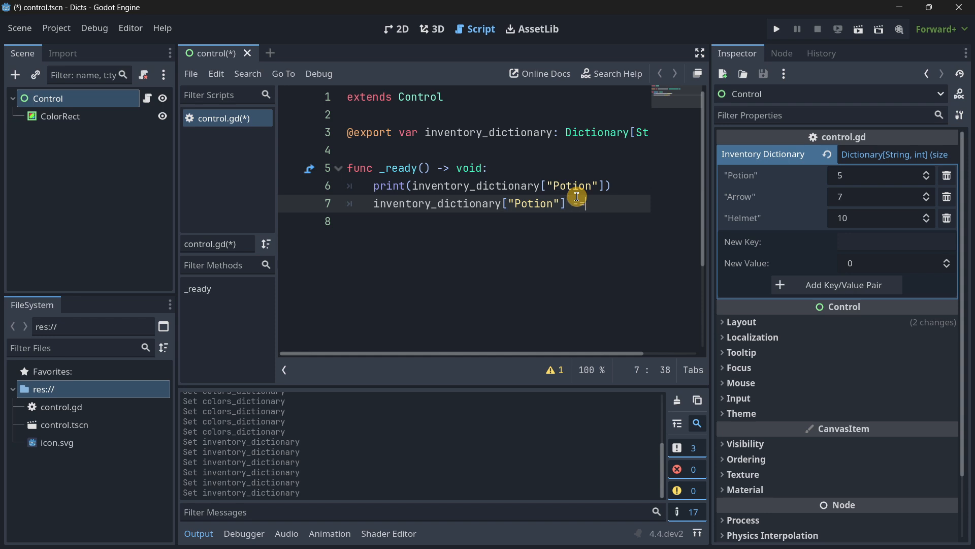
pyautogui.write('= 1')
pyautogui.write('print(inventory_dictionary["Potion"])')
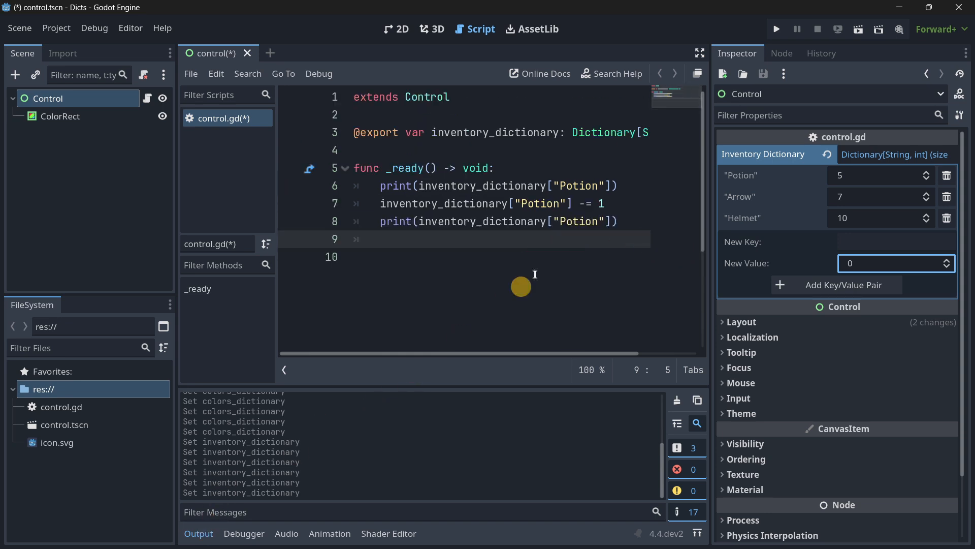
pyautogui.moveTo(612, 186)
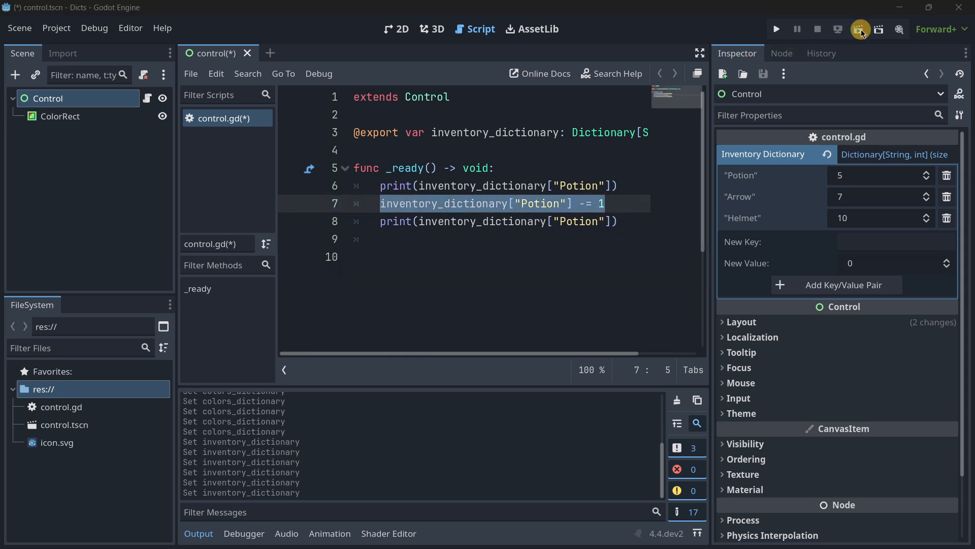
# Run the current scene and confirm the Output shows 5 then 4
pyautogui.click(776, 29)
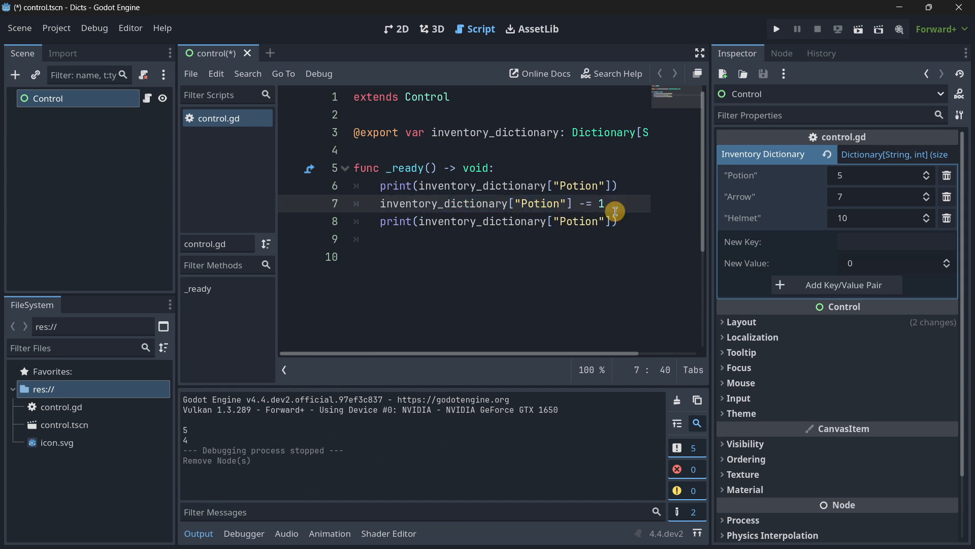
pyautogui.moveTo(609, 228)
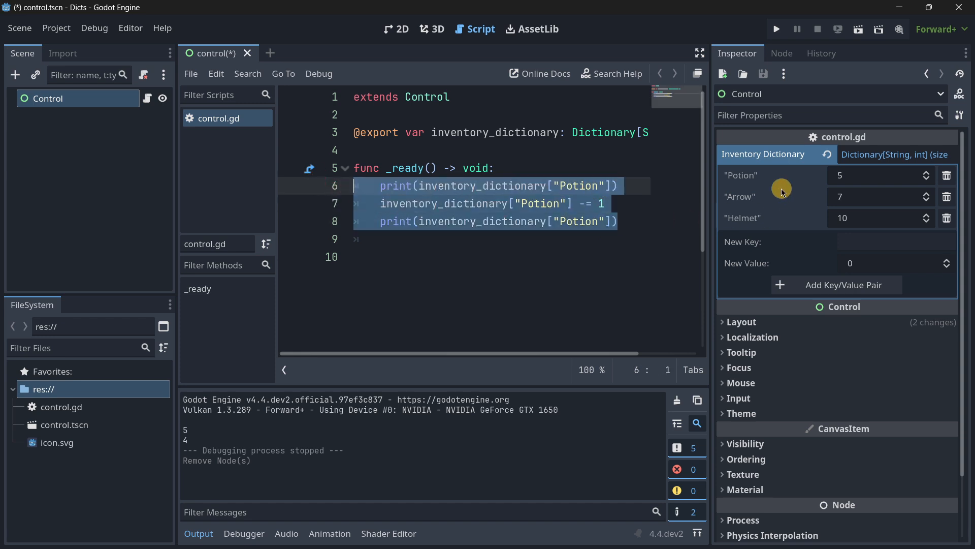
pyautogui.moveTo(822, 188)
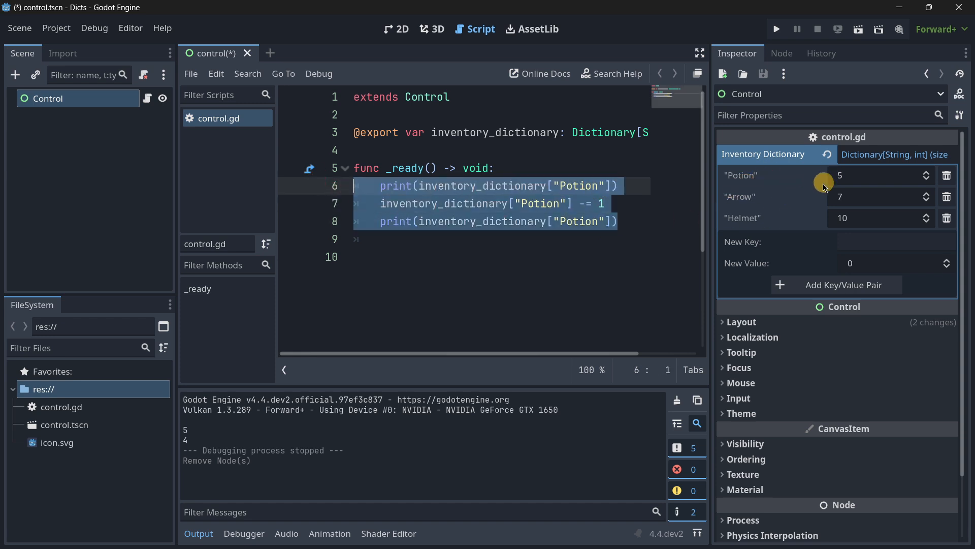
pyautogui.click(590, 132)
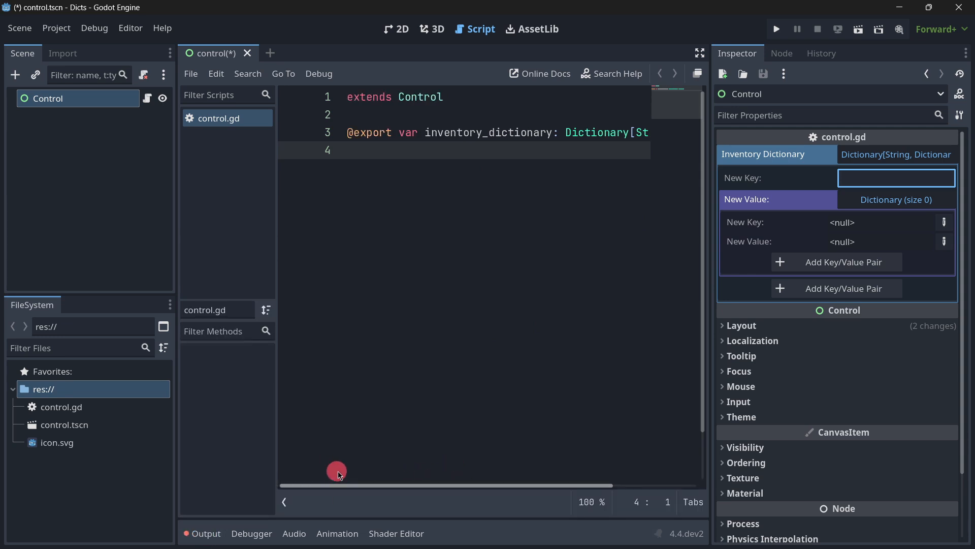
# Delete _ready, type the export as Dictionary[String, Dictionary], and rename it ai_dictionary
pyautogui.hscroll(3)
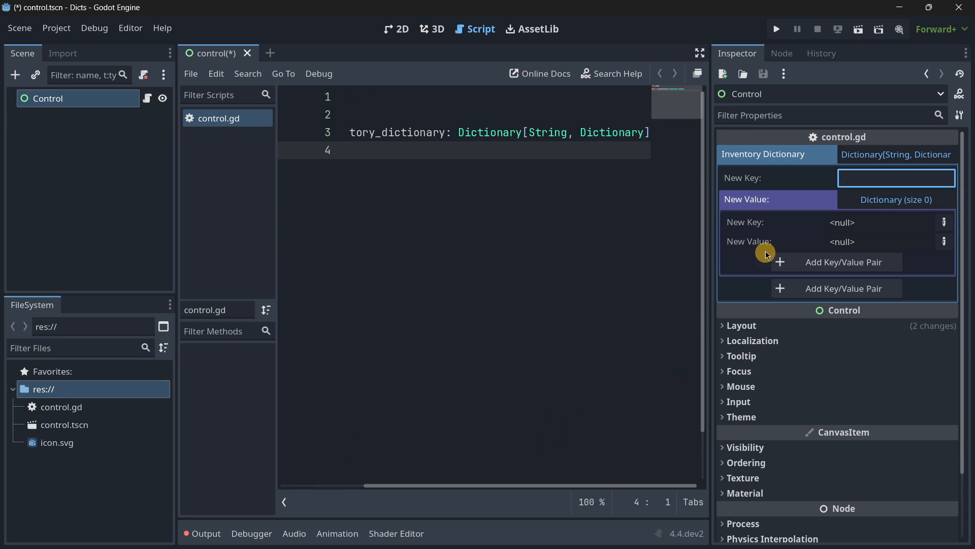
pyautogui.click(542, 133)
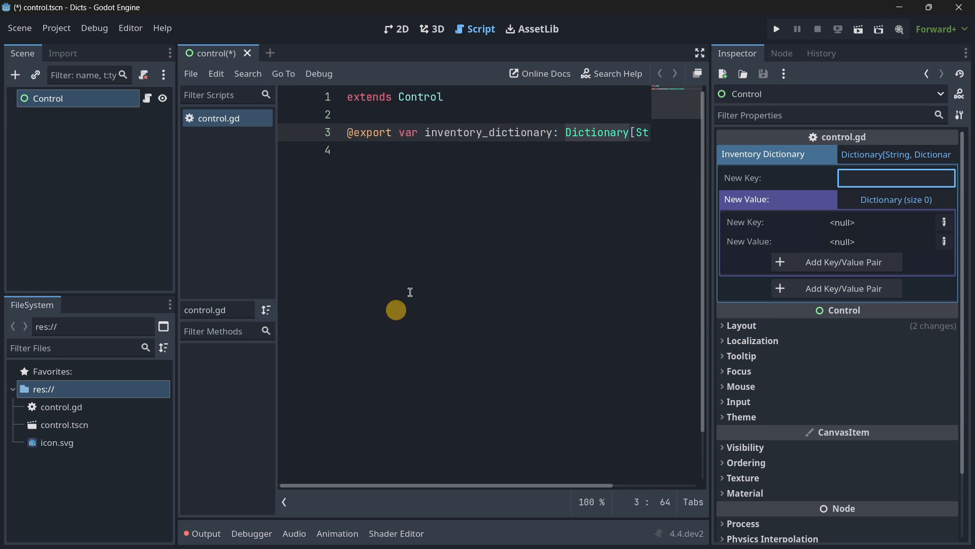
pyautogui.doubleClick(453, 132)
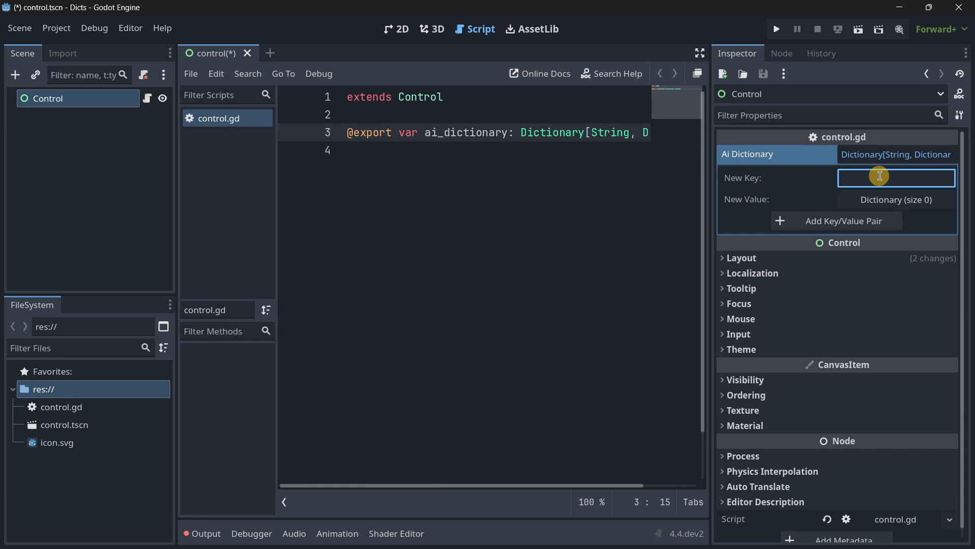
# Enter 'agressive' as ai_dictionary's new key and expand its nested Dictionary value
pyautogui.write('agressive')
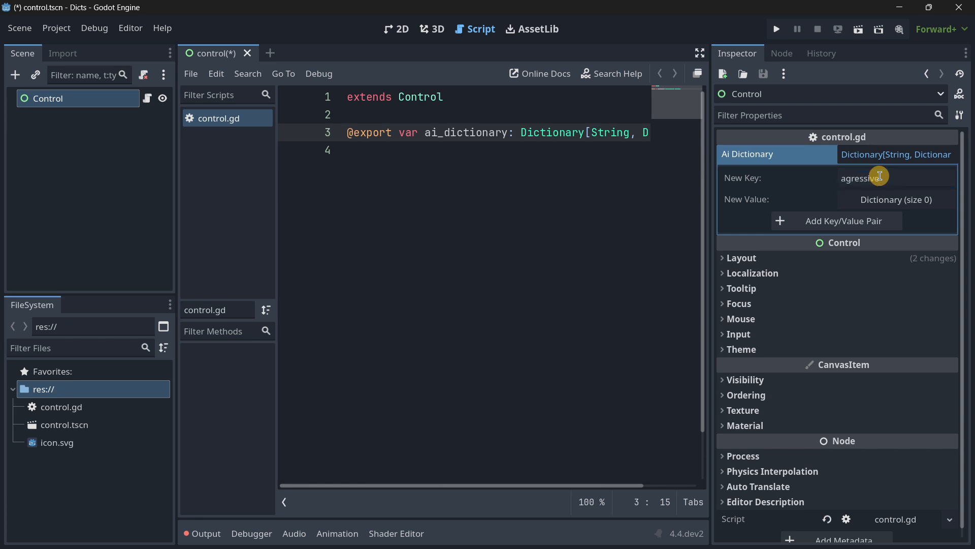
pyautogui.click(836, 220)
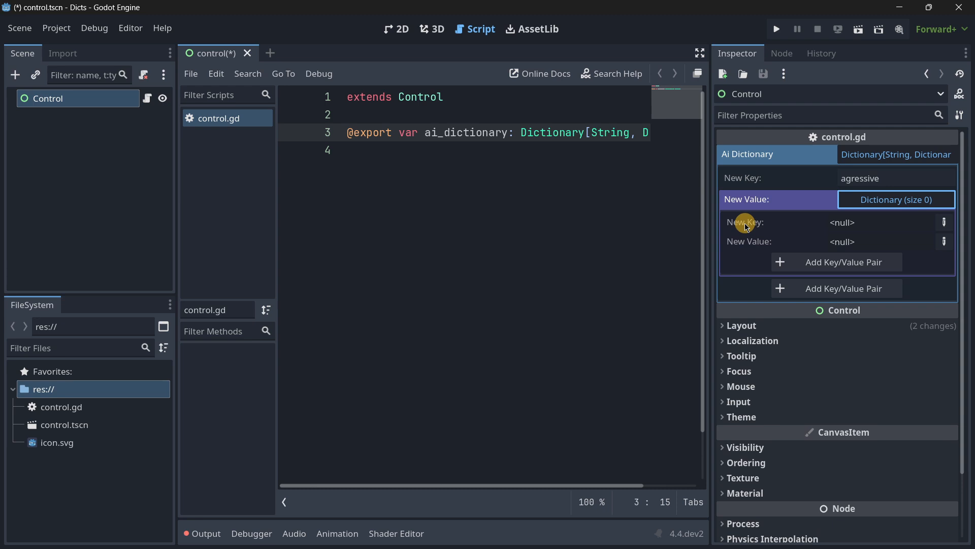
pyautogui.moveTo(826, 222)
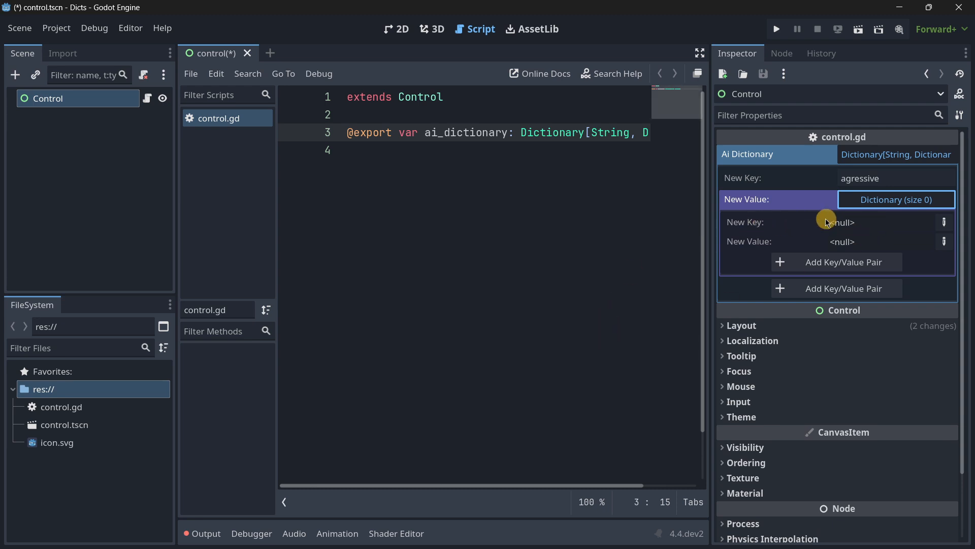
pyautogui.moveTo(814, 226)
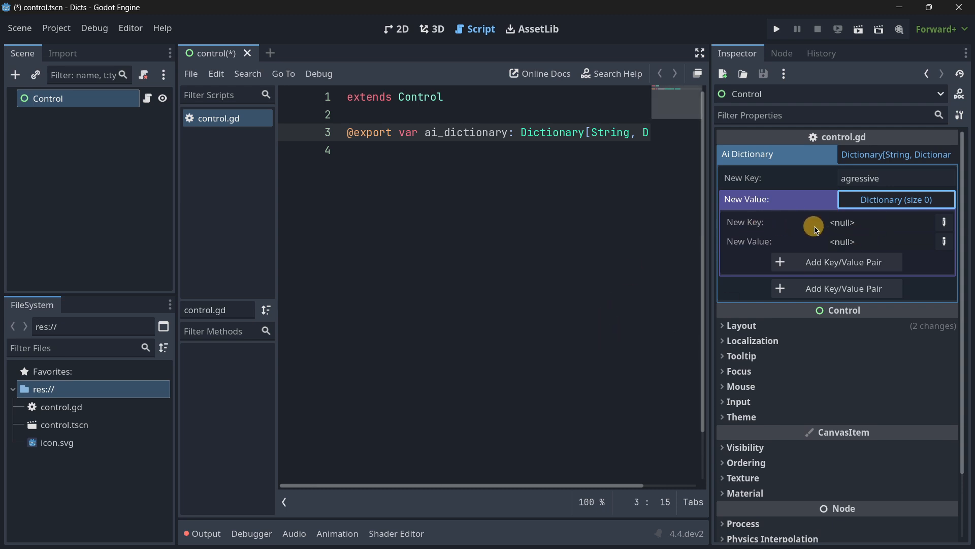
pyautogui.click(897, 199)
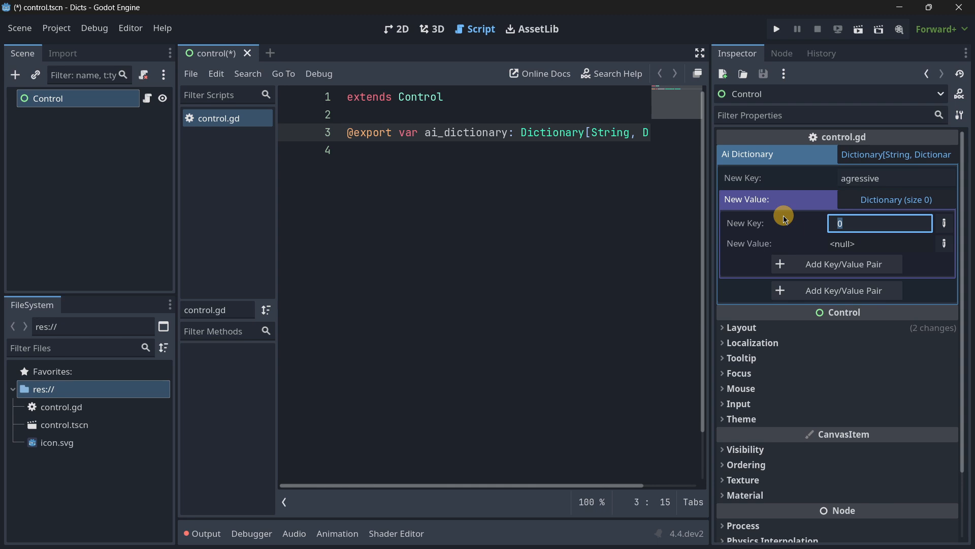
# Add key 'speed' with integer value 20 to the agressive nested dictionary
pyautogui.write('20')
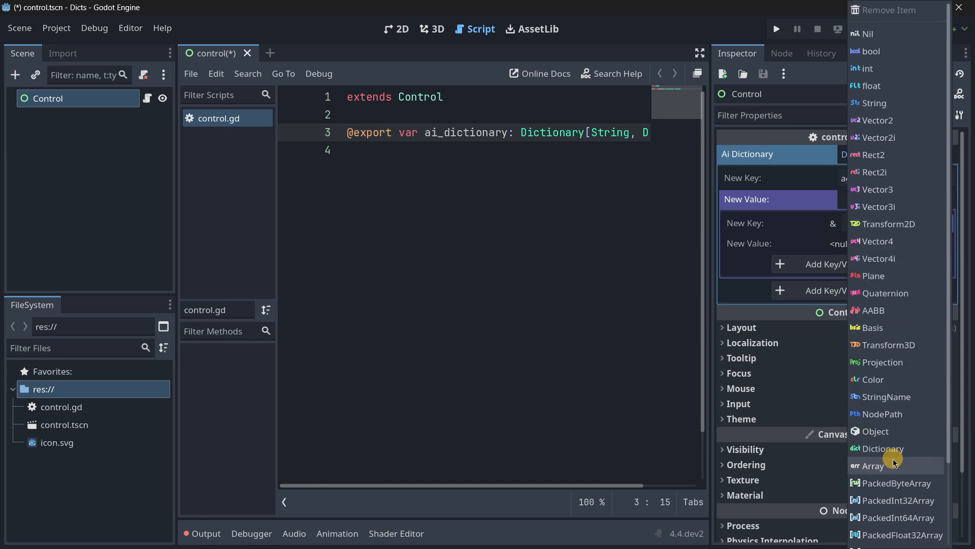
pyautogui.moveTo(896, 310)
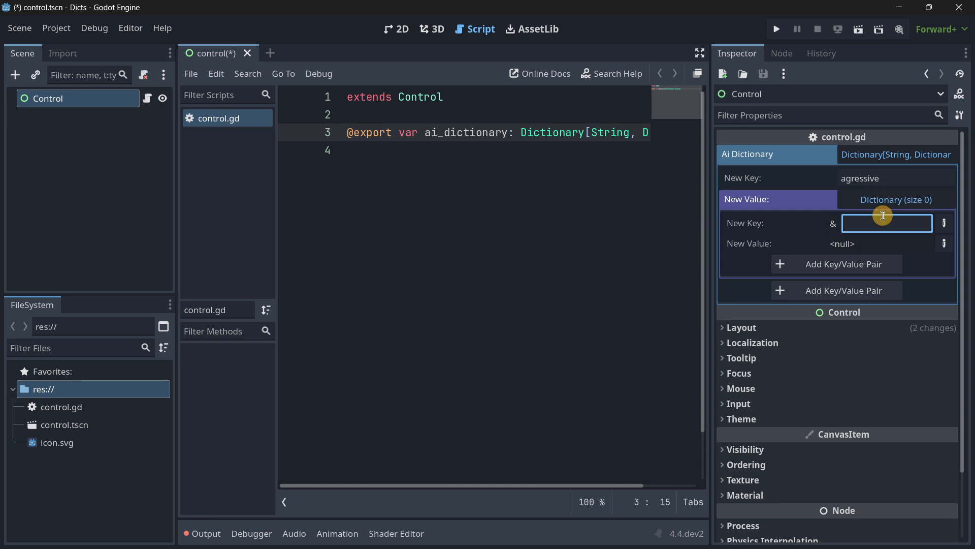
pyautogui.write('speed')
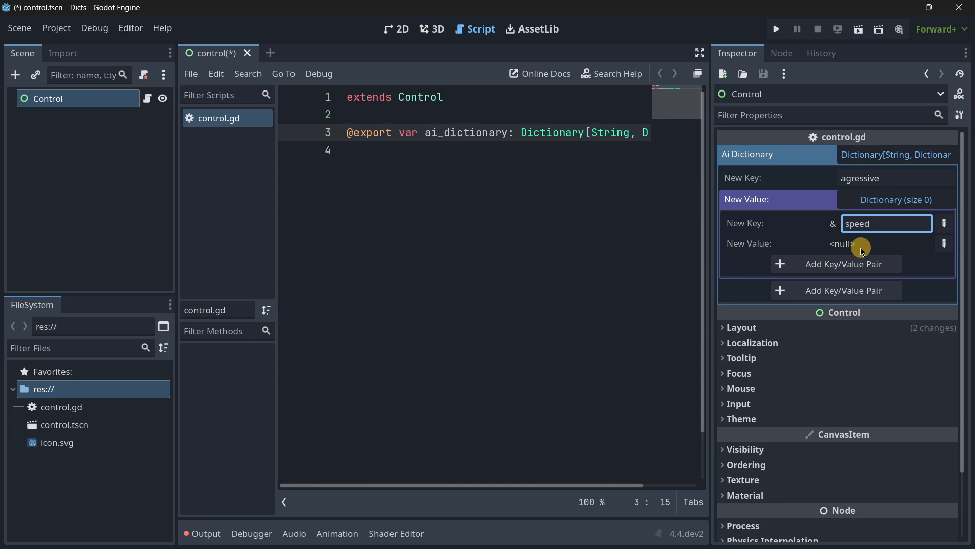
pyautogui.click(944, 244)
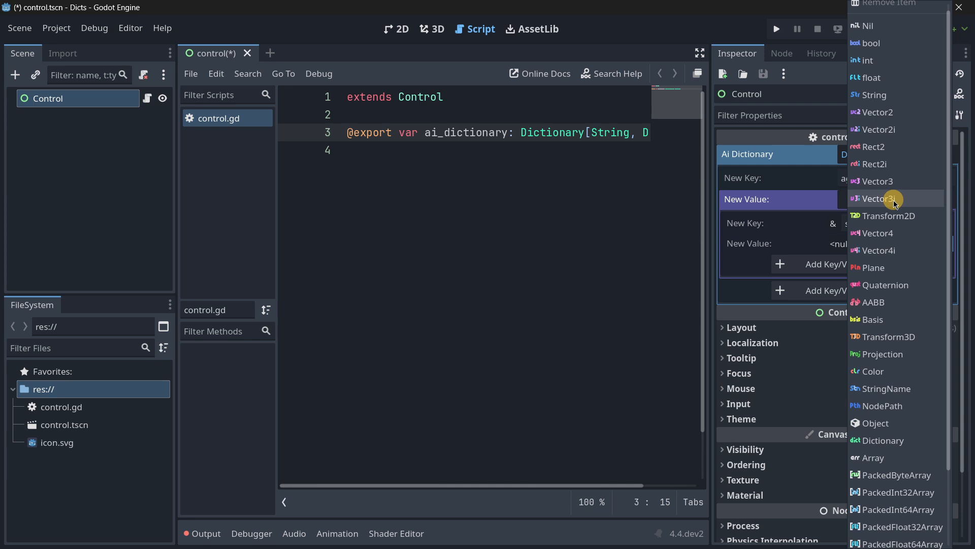
pyautogui.click(883, 198)
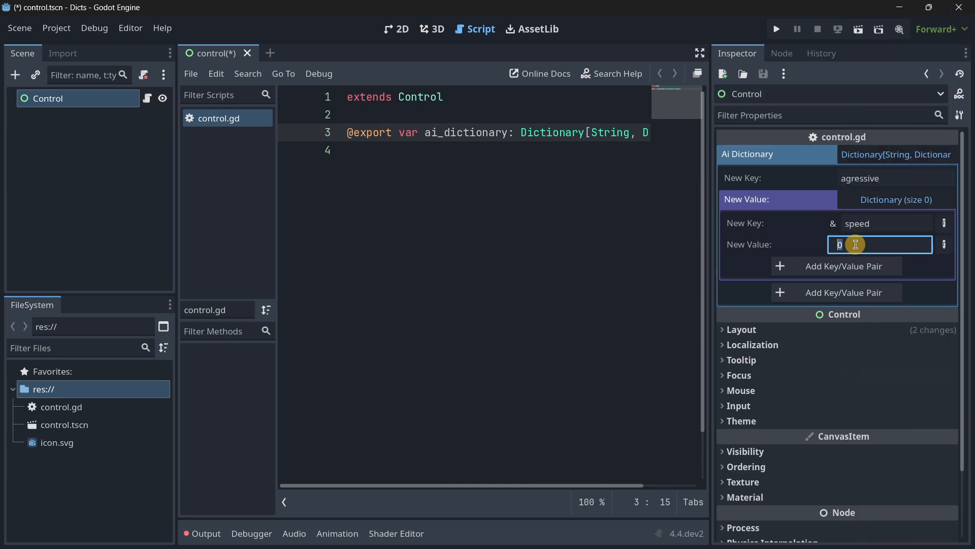
pyautogui.write('20')
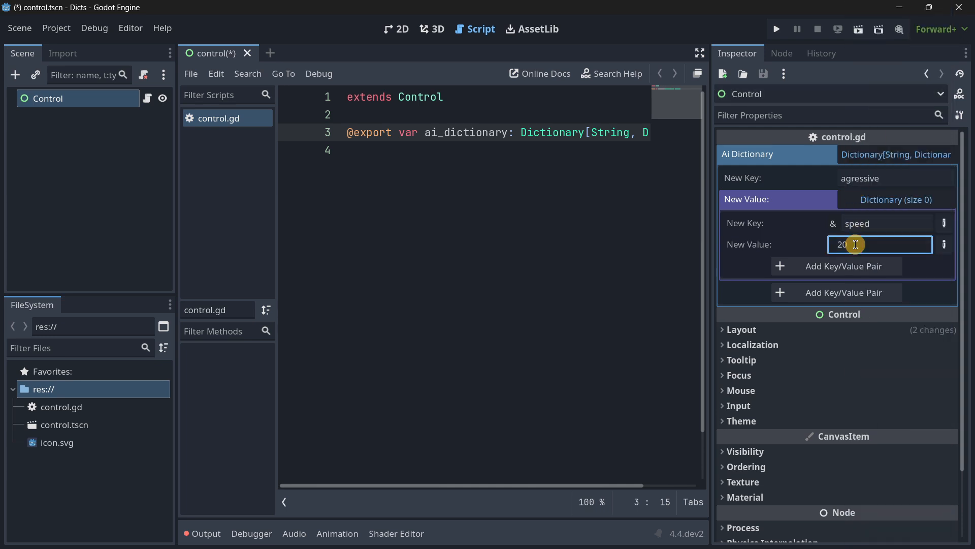
pyautogui.click(835, 266)
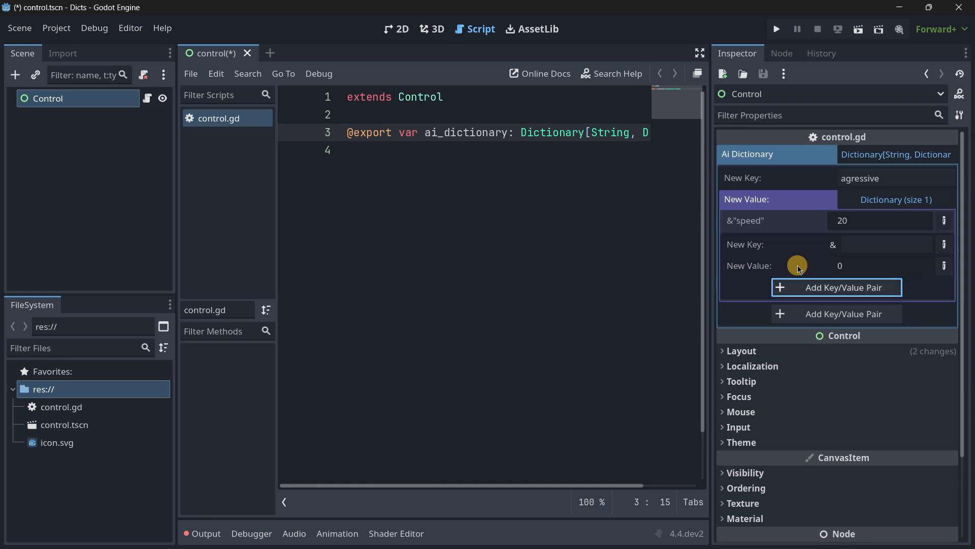
pyautogui.moveTo(865, 204)
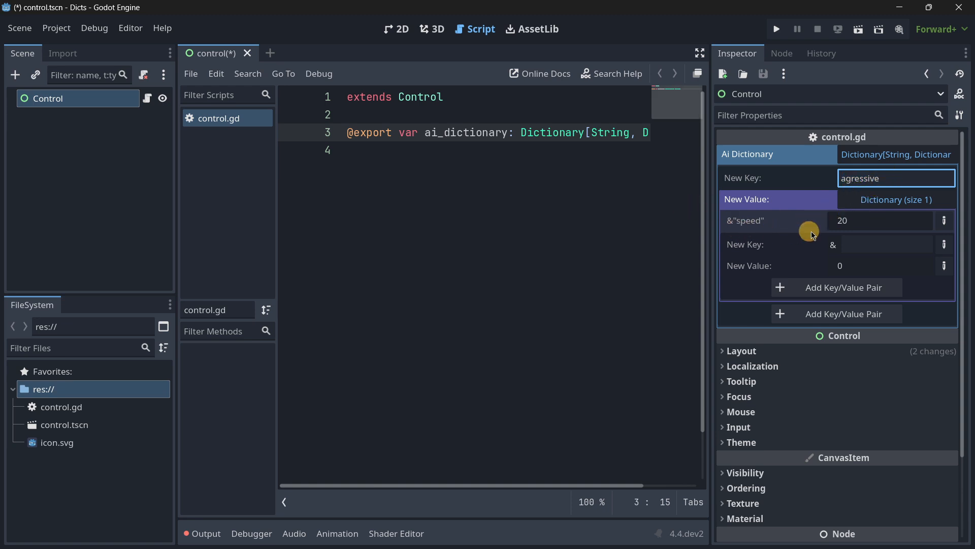
# Add key 'attack_range' with value 4 to the agressive nested dictionary
pyautogui.click(886, 244)
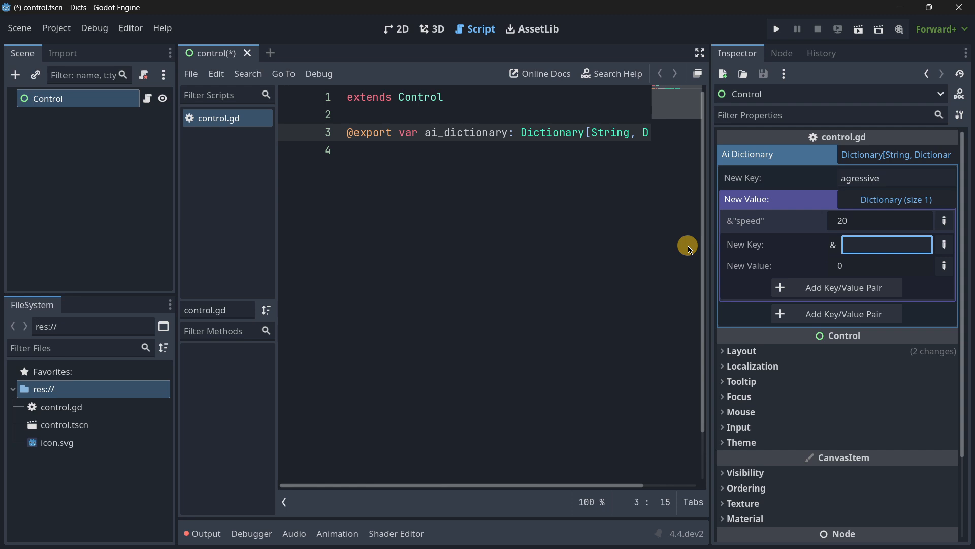
pyautogui.write('attack_range')
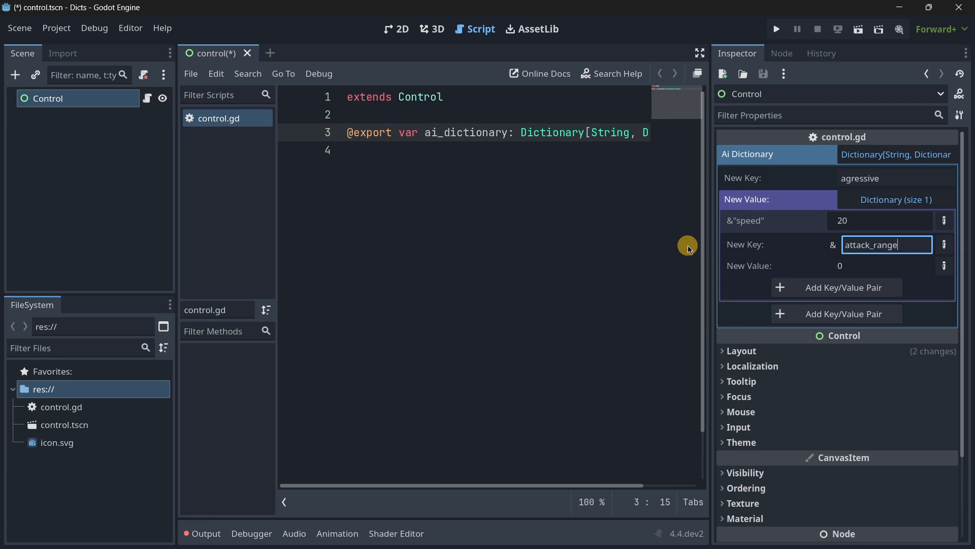
pyautogui.click(880, 266)
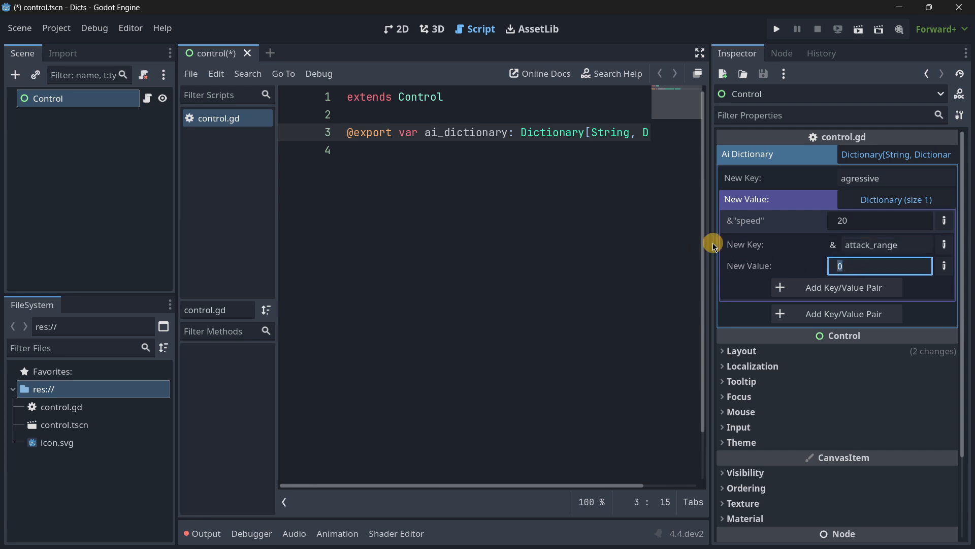
pyautogui.write('4')
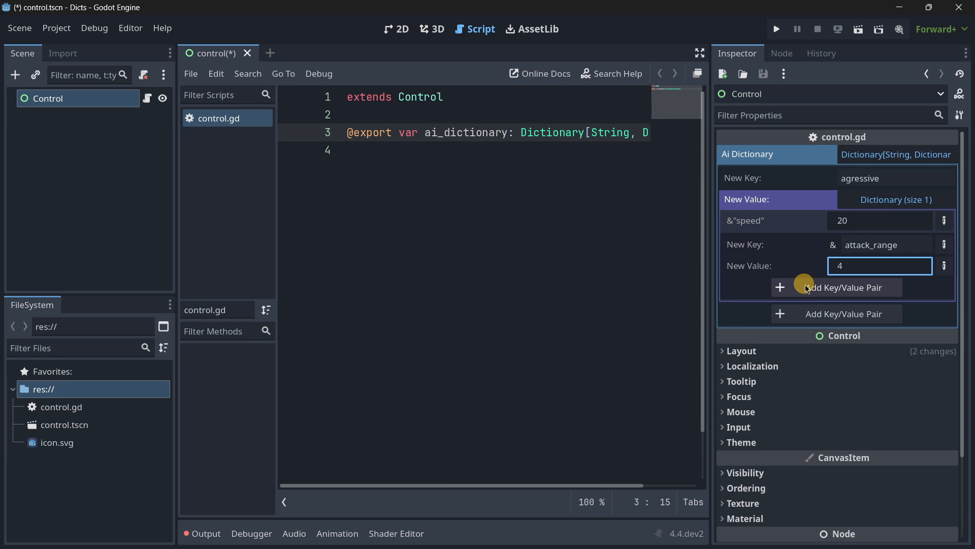
pyautogui.click(836, 286)
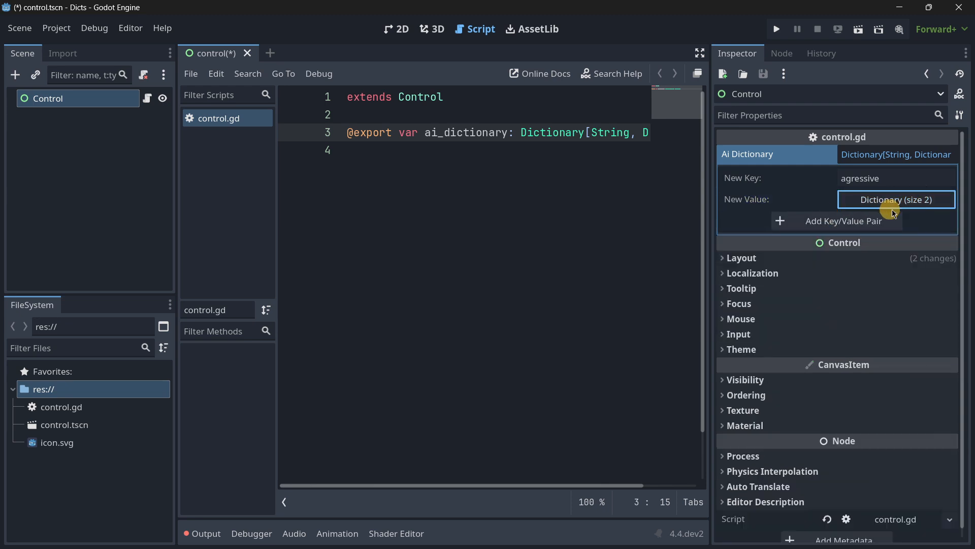
# Commit the agressive entry, then start a 'defensive' key with an empty nested dictionary
pyautogui.click(896, 199)
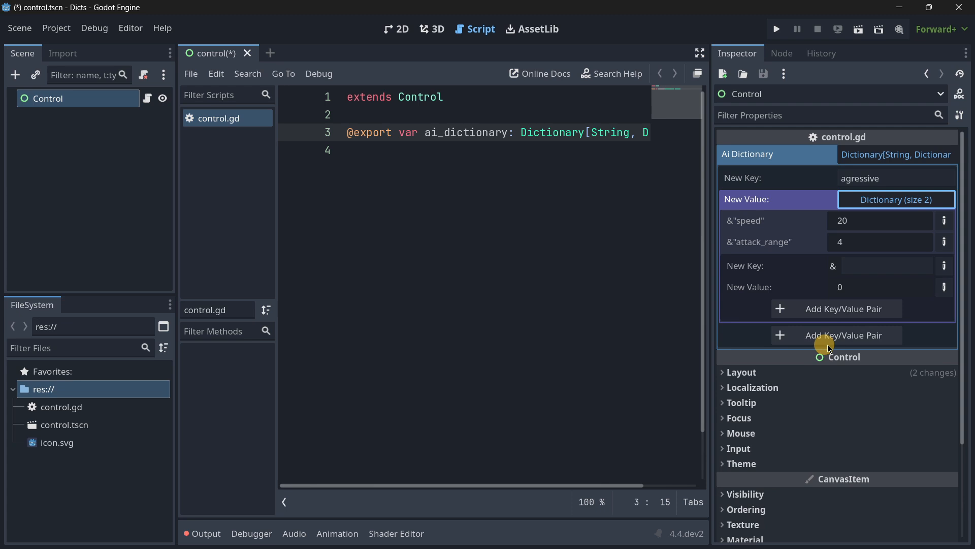
pyautogui.moveTo(866, 164)
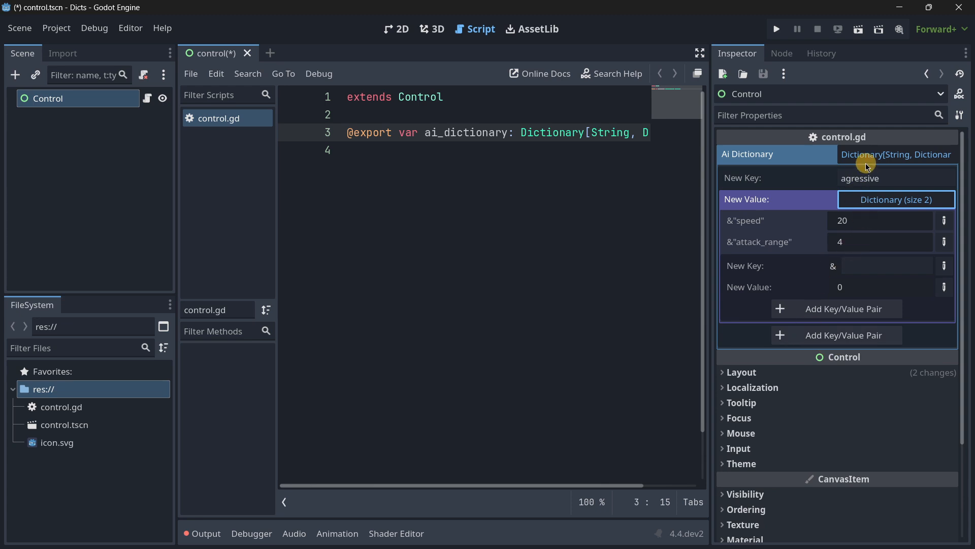
pyautogui.moveTo(836, 334)
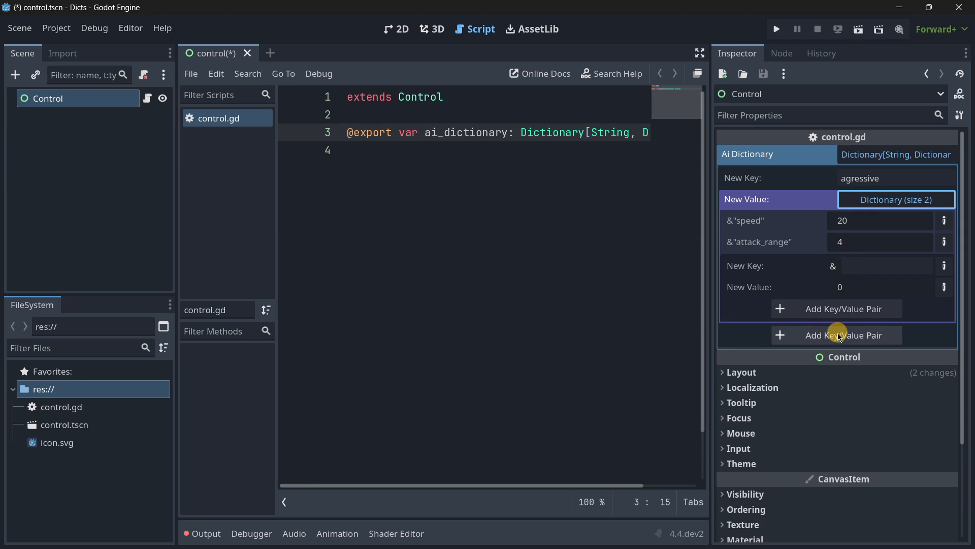
pyautogui.click(836, 335)
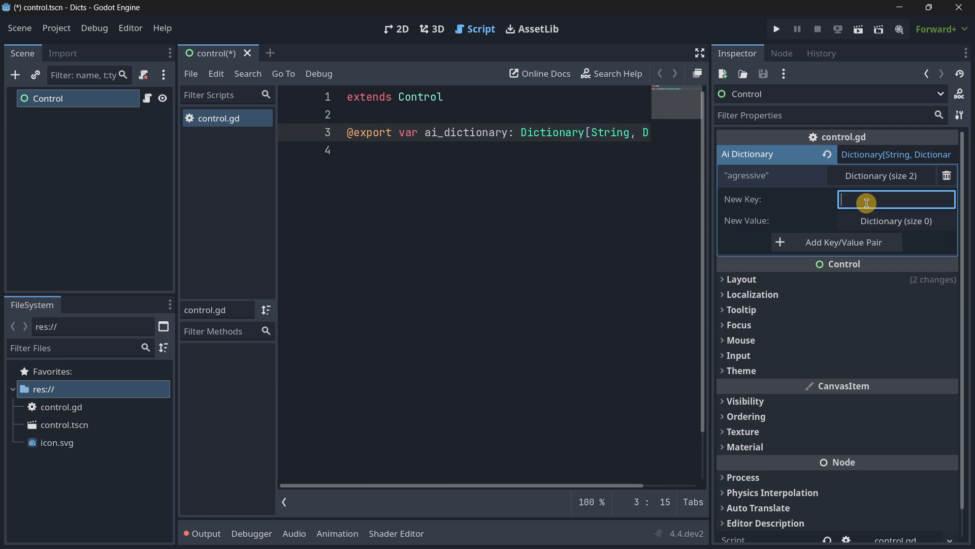
pyautogui.write('defensive')
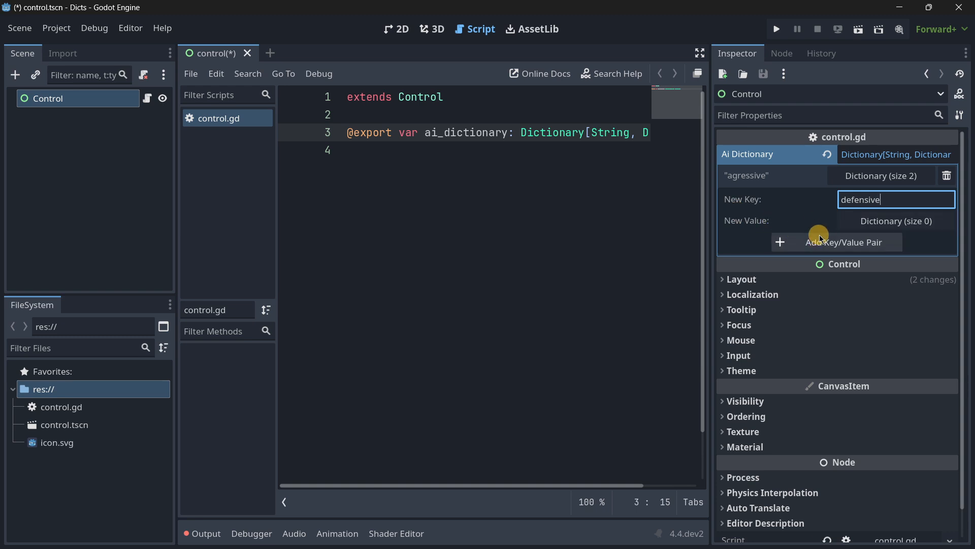
pyautogui.click(845, 242)
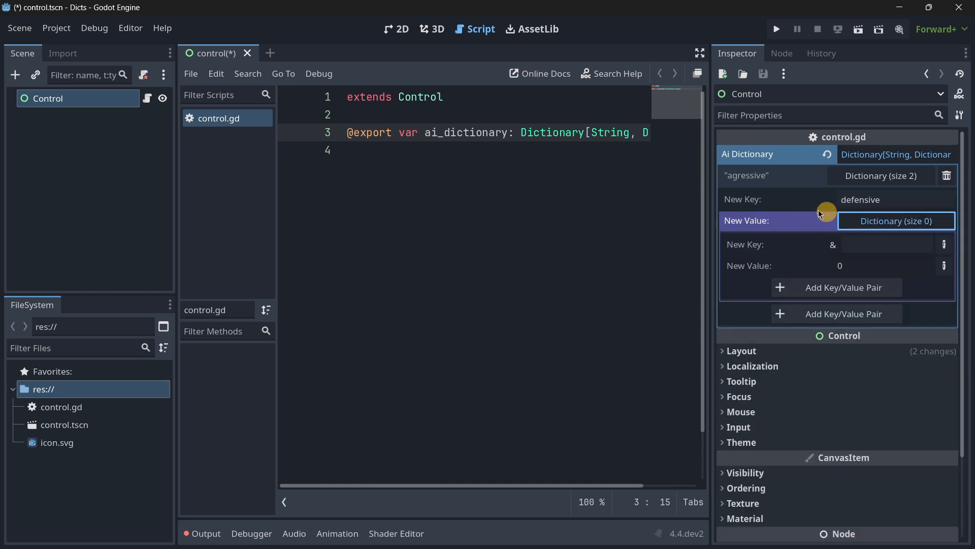
# Enter speed 30 and attack_range 10 into the defensive nested dictionary
pyautogui.click(887, 243)
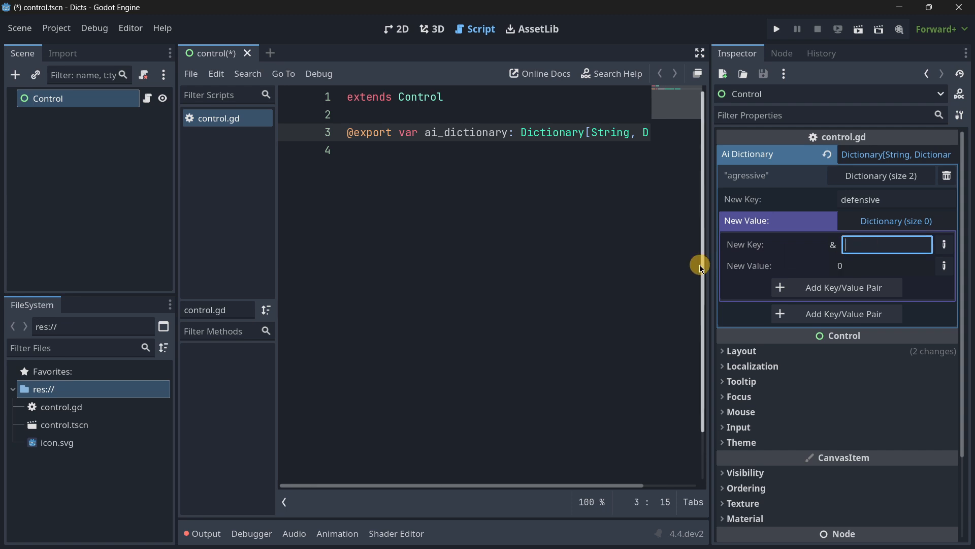
pyautogui.moveTo(728, 255)
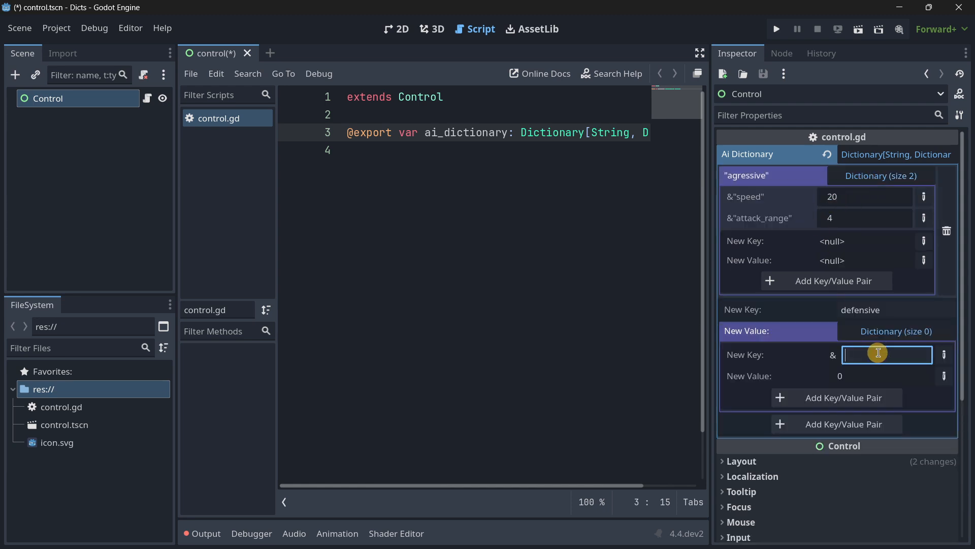
pyautogui.write('speed')
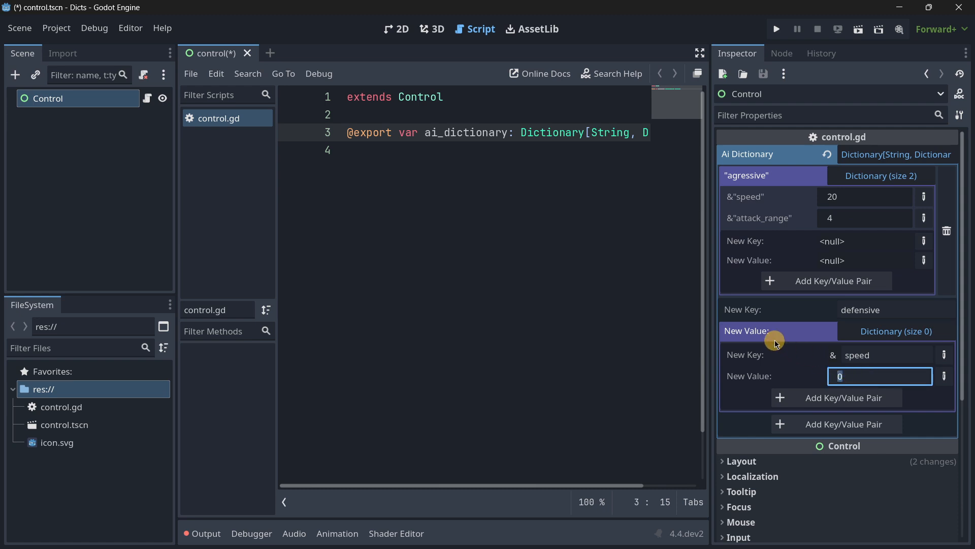
pyautogui.write('30')
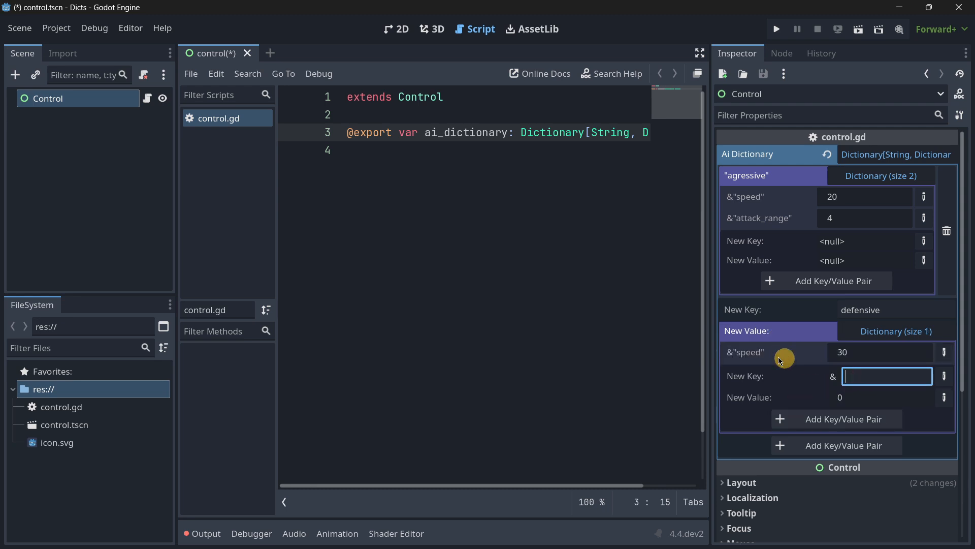
pyautogui.write('attack_range')
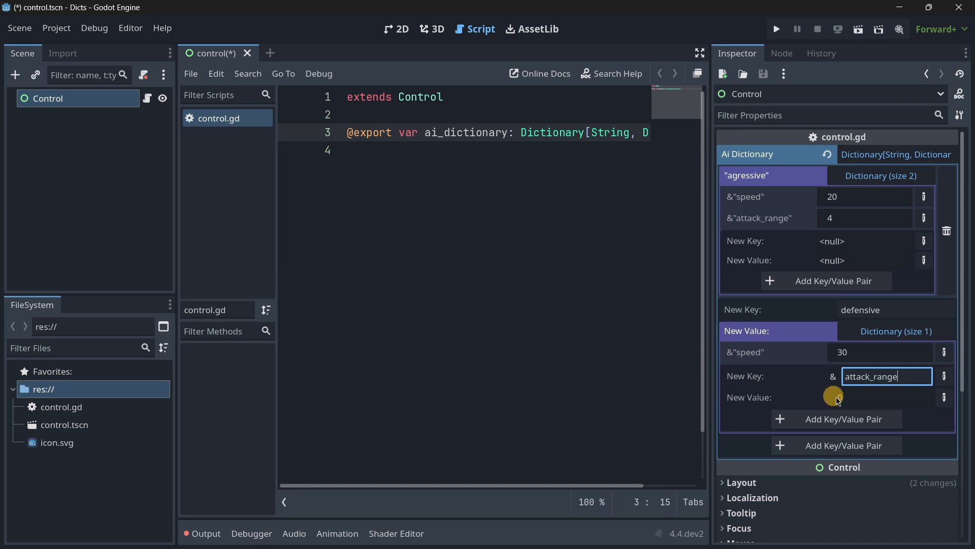
pyautogui.write('10')
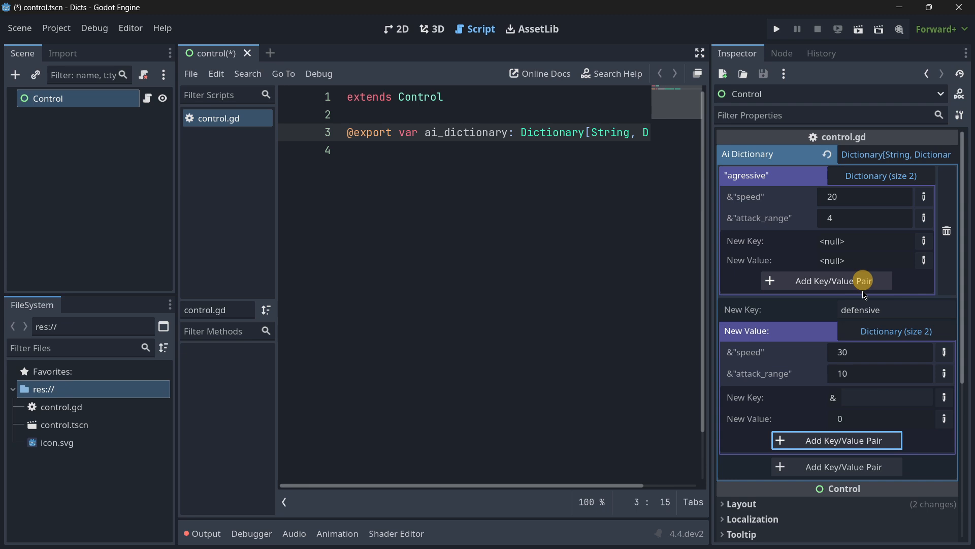
pyautogui.moveTo(709, 292); pyautogui.dragTo(630, 292)
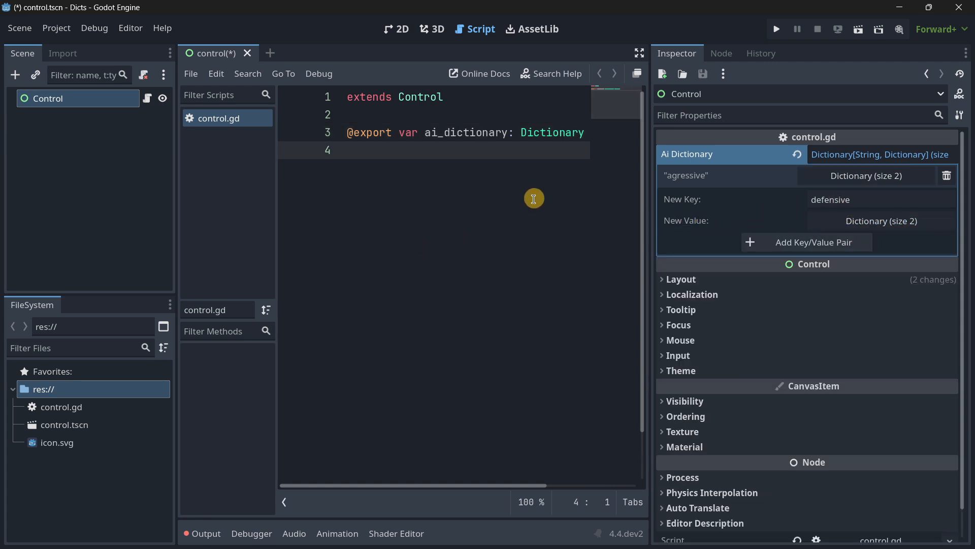
pyautogui.moveTo(431, 444)
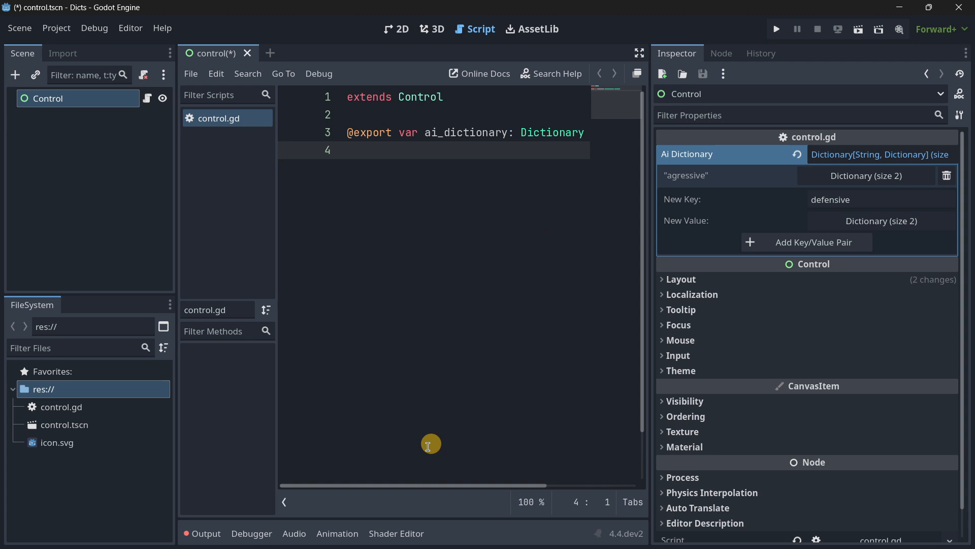
# Expand the agressive Dictionary to reveal speed and attack_range, then run the game
pyautogui.doubleClick(368, 132)
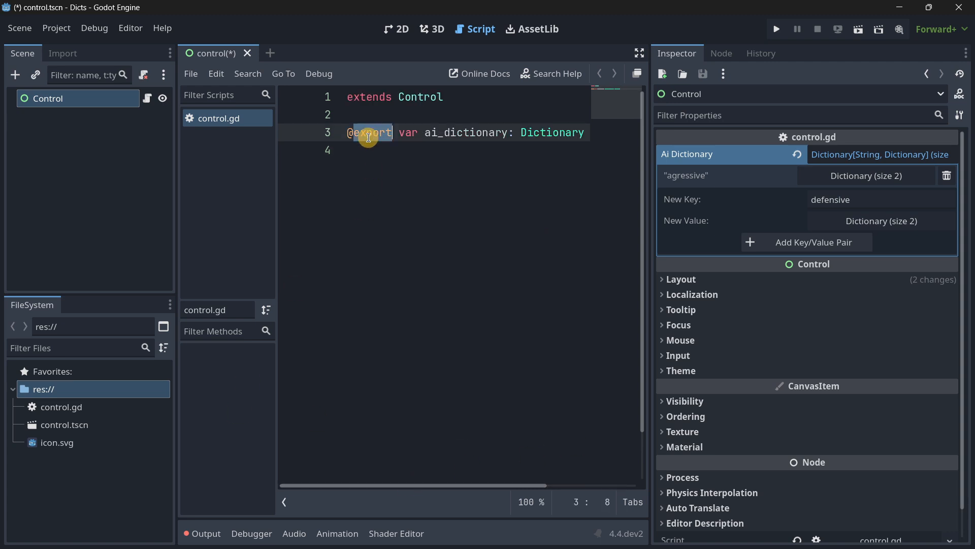
pyautogui.click(865, 176)
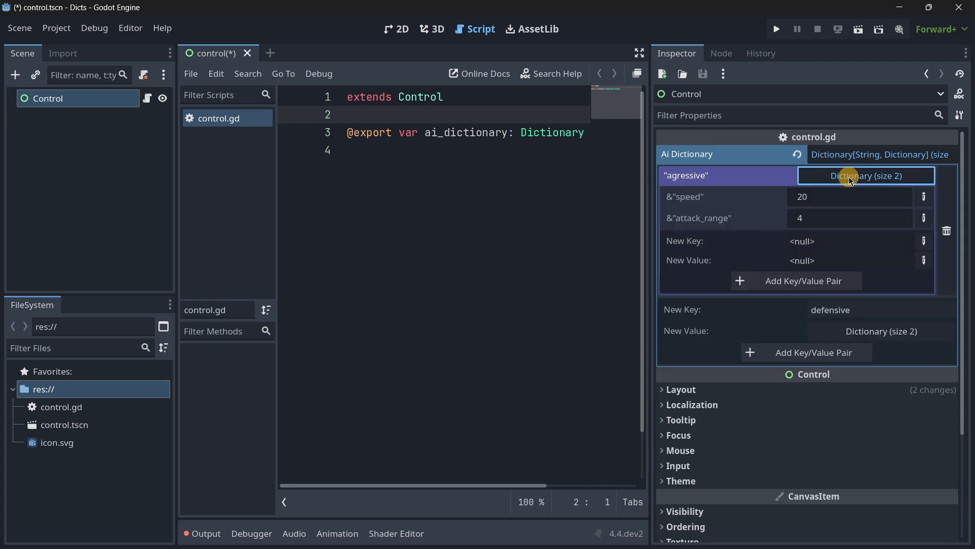
pyautogui.moveTo(690, 200)
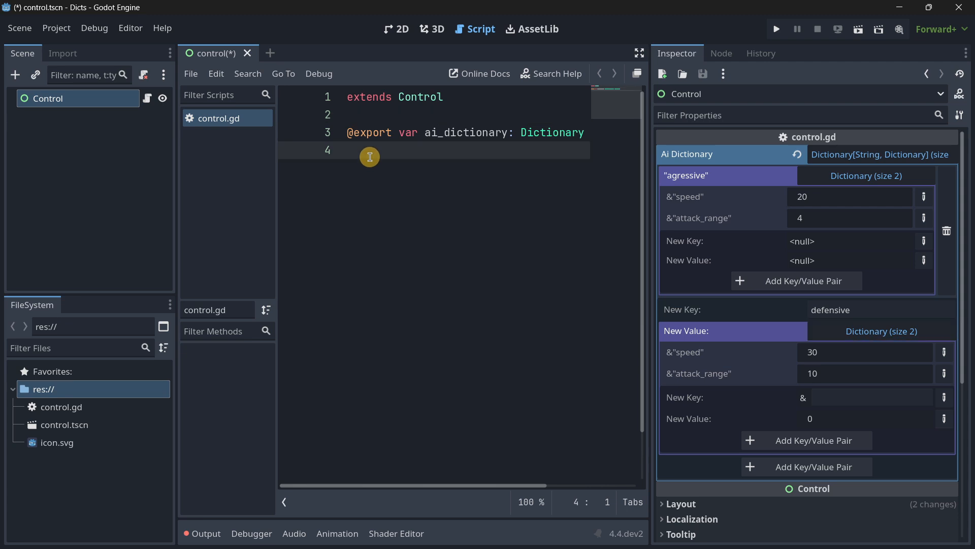
pyautogui.rightClick(687, 197)
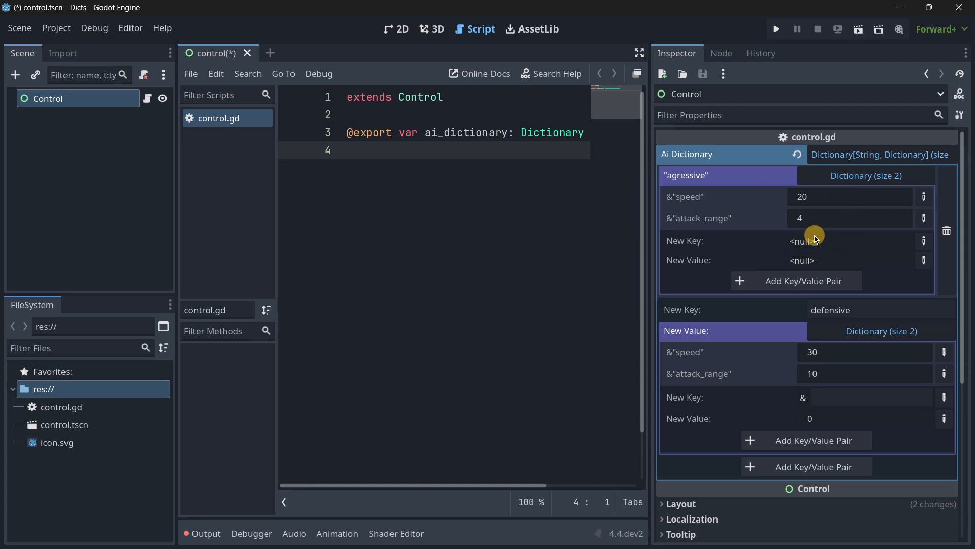
pyautogui.moveTo(726, 300)
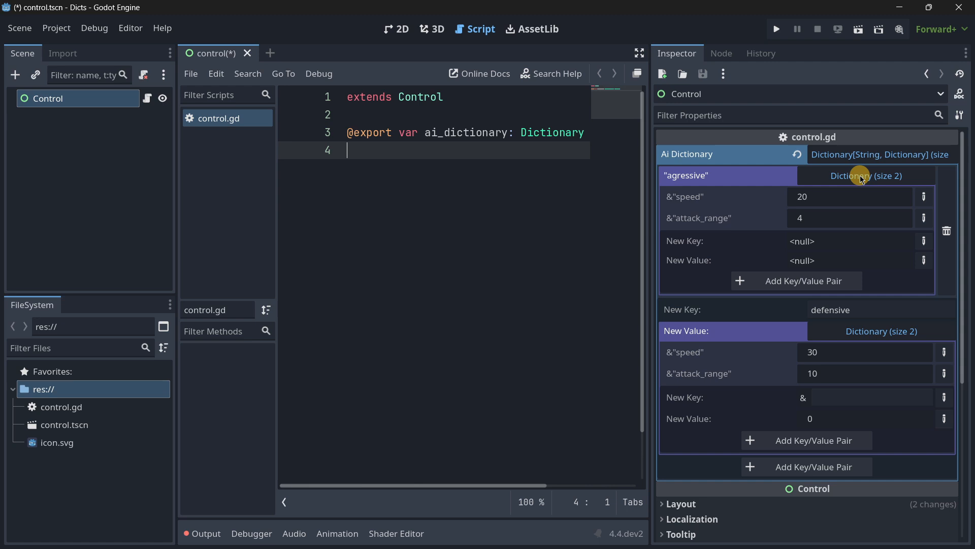
pyautogui.click(776, 28)
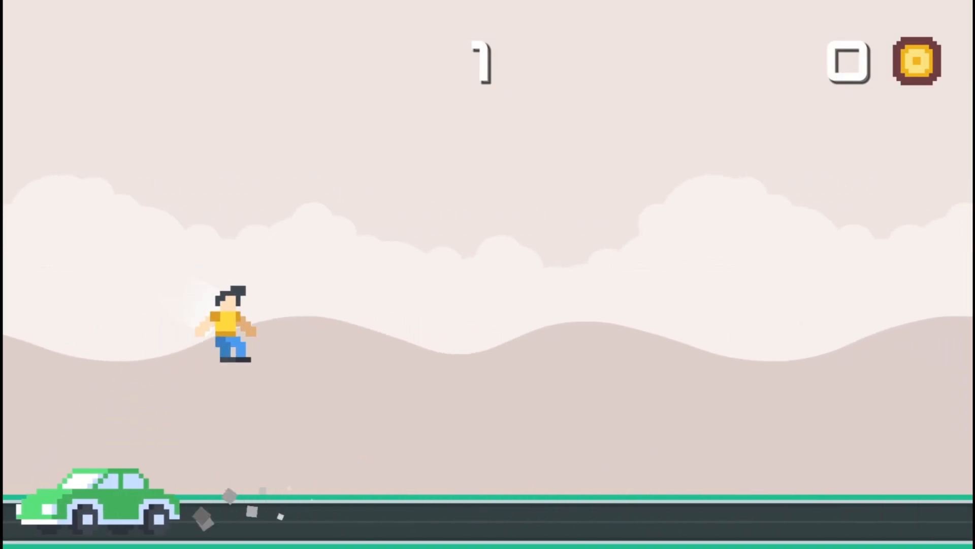